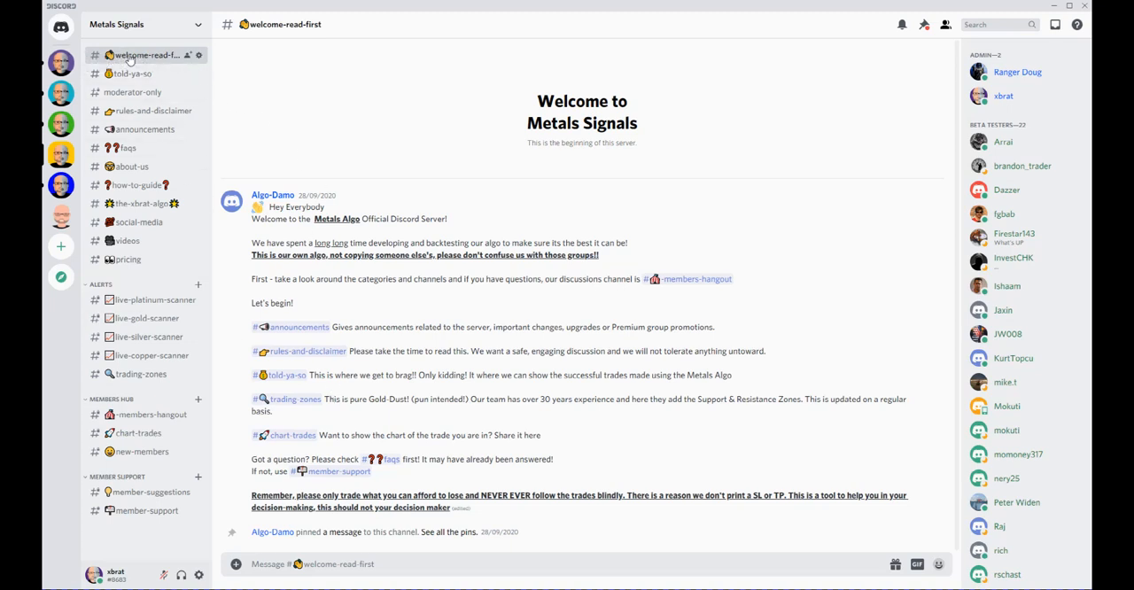
{"action": "mouse_move", "coordinate": [120, 31]}
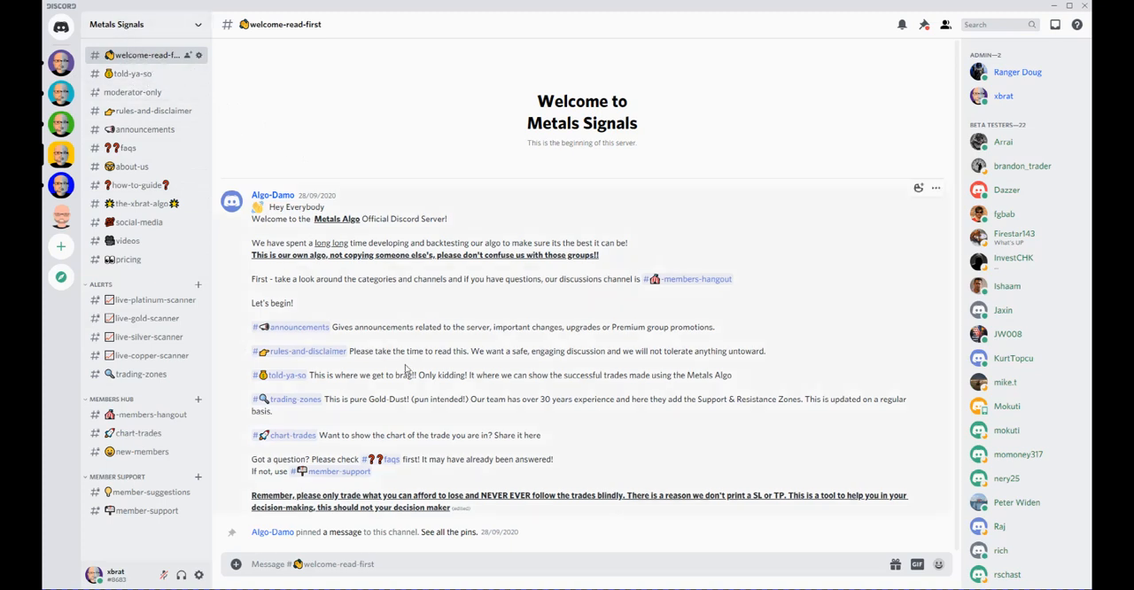
{"action": "mouse_move", "coordinate": [577, 409]}
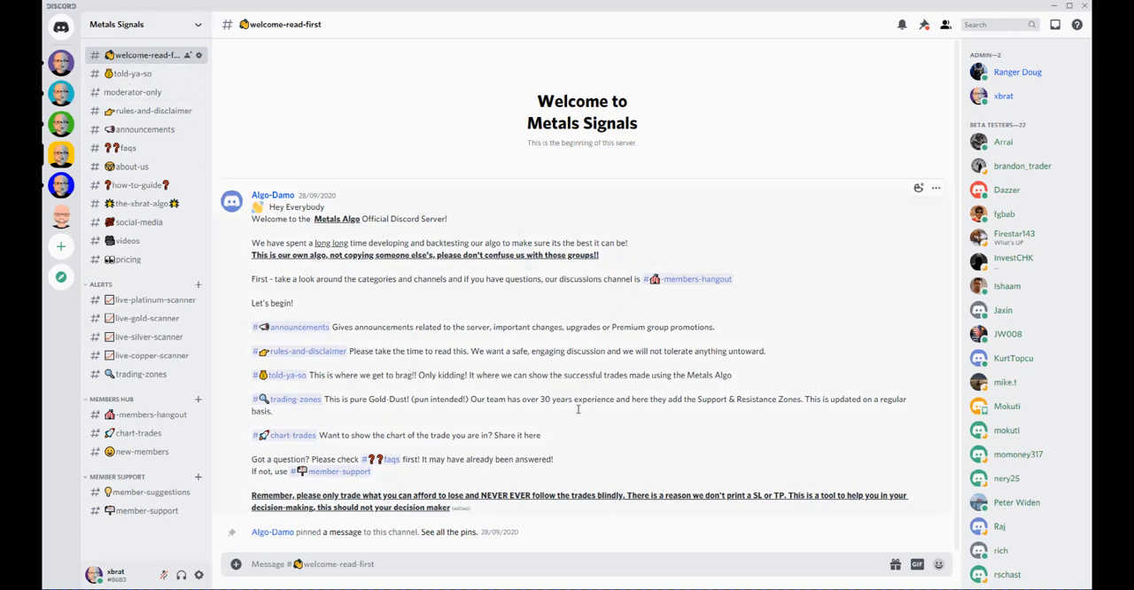
{"action": "mouse_move", "coordinate": [432, 307]}
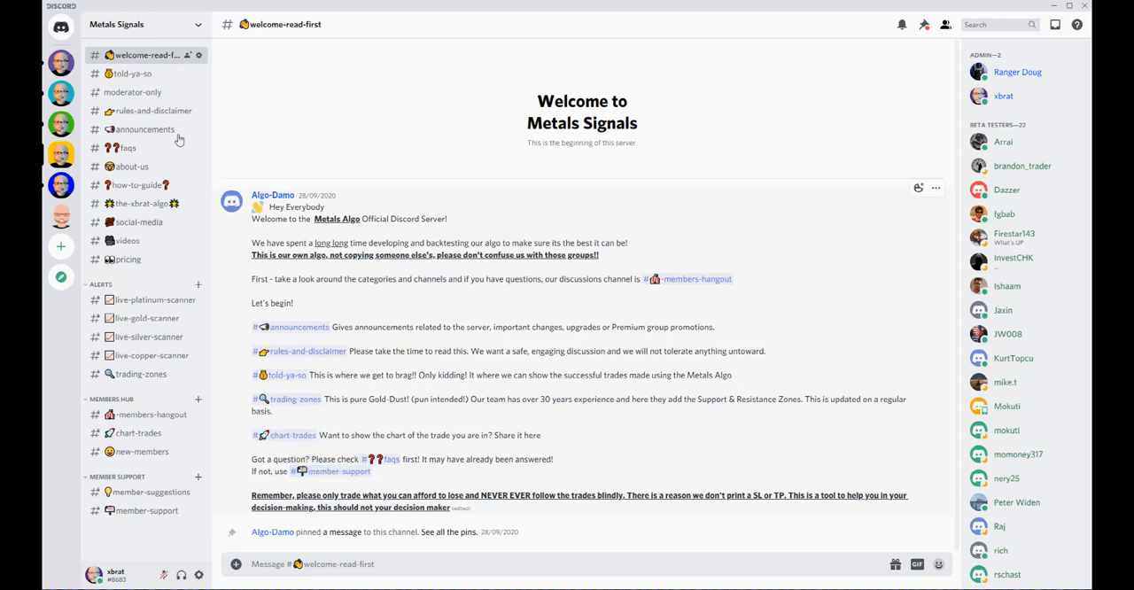
- Open #told-ya-so and scroll through the members' successful trade posts
{"action": "left_click", "coordinate": [132, 72]}
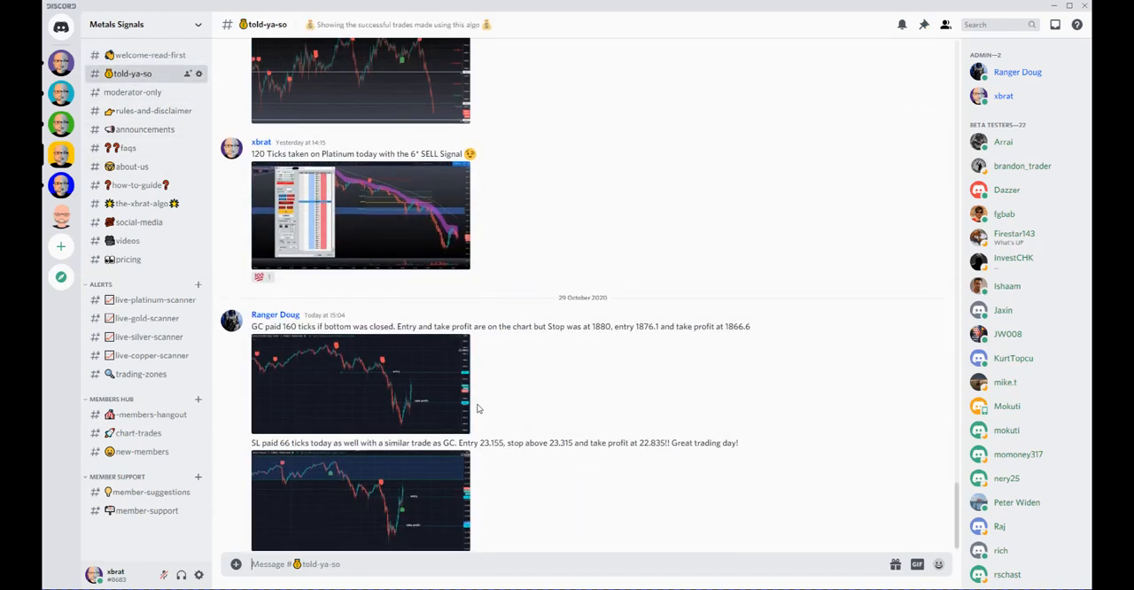
{"action": "scroll", "scroll_direction": "up", "scroll_amount": 3}
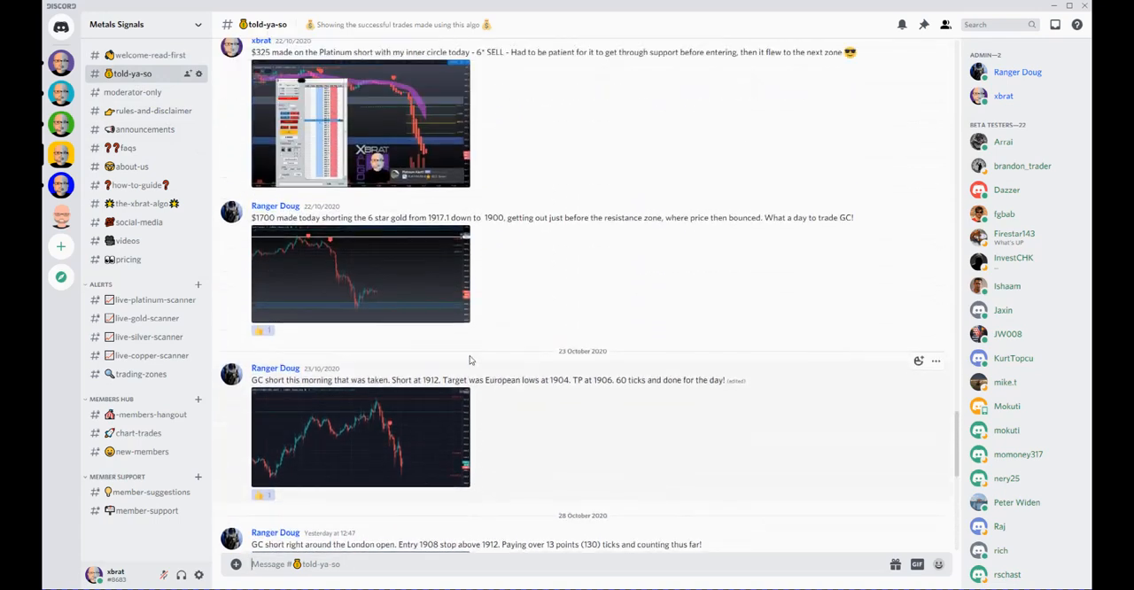
{"action": "scroll", "scroll_direction": "down", "scroll_amount": 3}
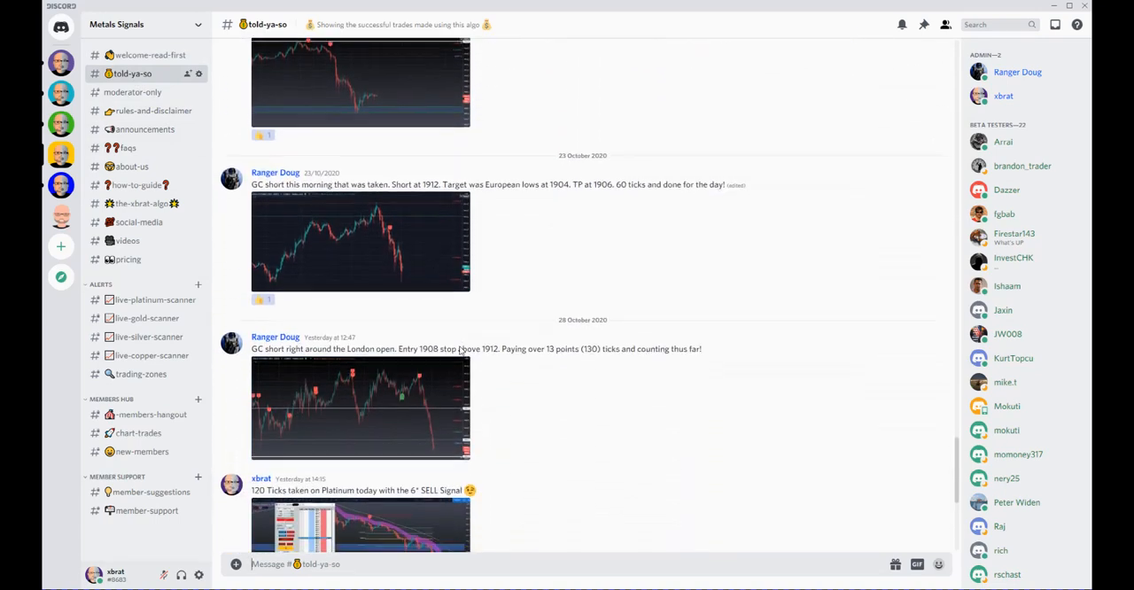
{"action": "scroll", "scroll_direction": "down", "scroll_amount": 3}
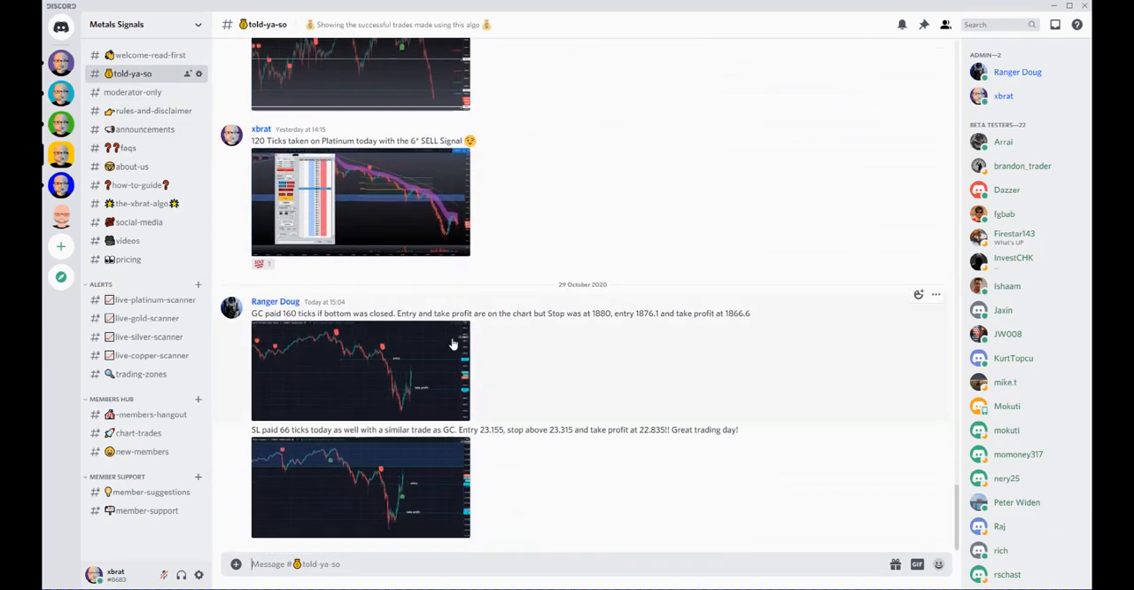
{"action": "mouse_move", "coordinate": [430, 247]}
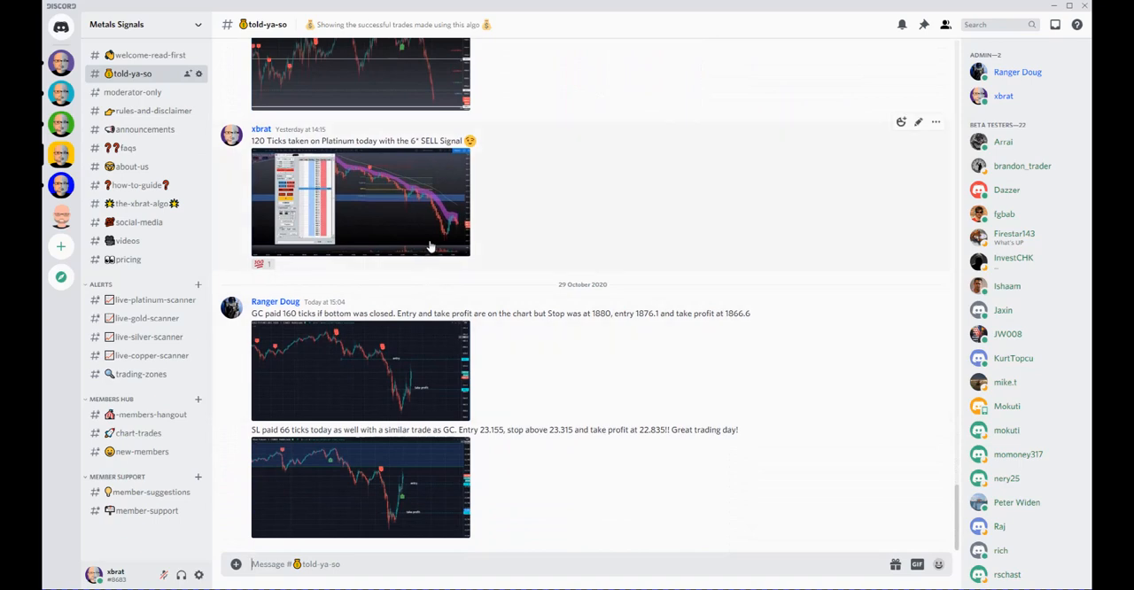
- View the platinum sell-signal trade chart full-size, then return to the latest posts
{"action": "left_click", "coordinate": [361, 199]}
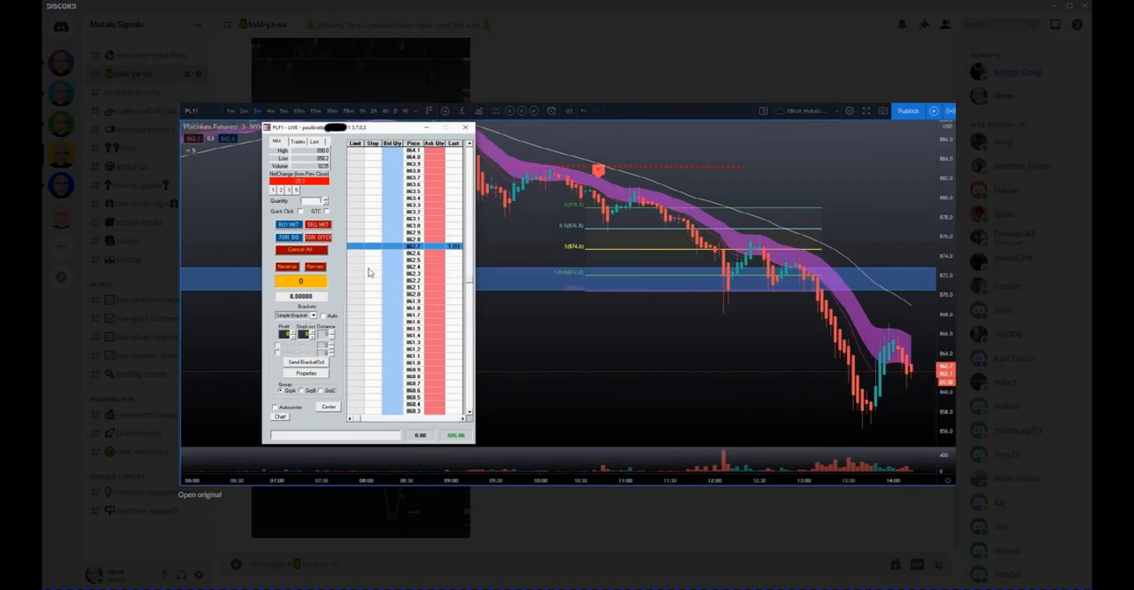
{"action": "mouse_move", "coordinate": [448, 434]}
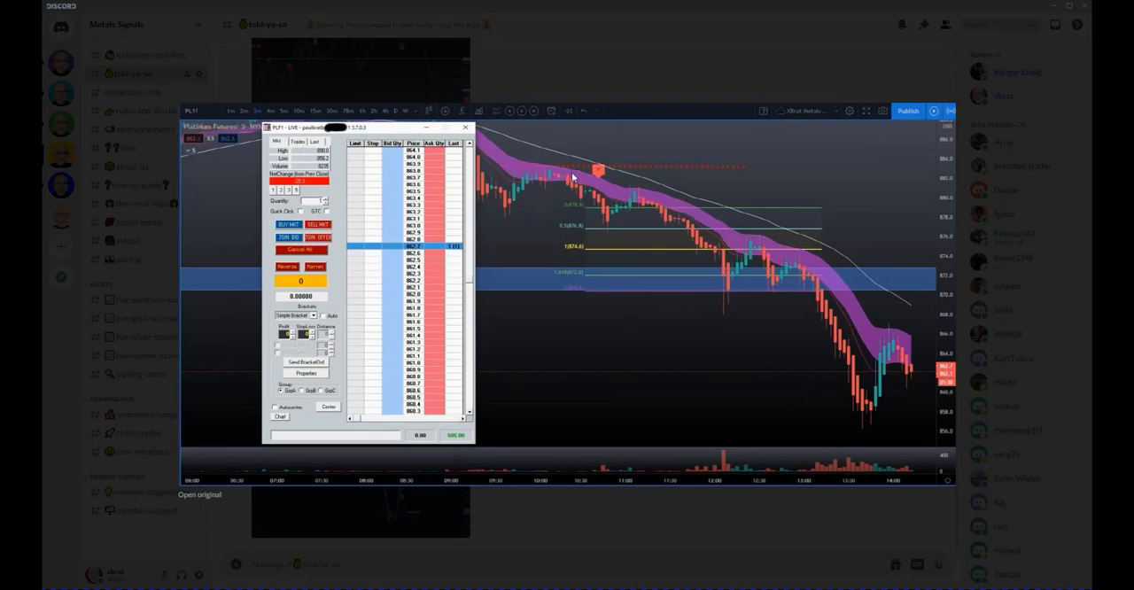
{"action": "mouse_move", "coordinate": [421, 412]}
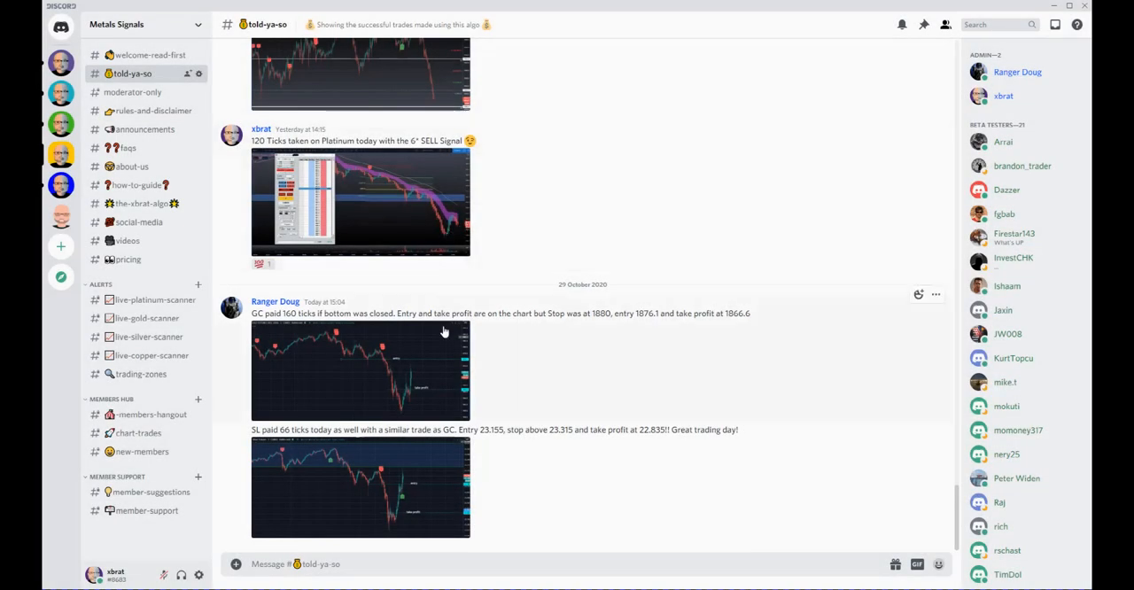
{"action": "mouse_move", "coordinate": [472, 403]}
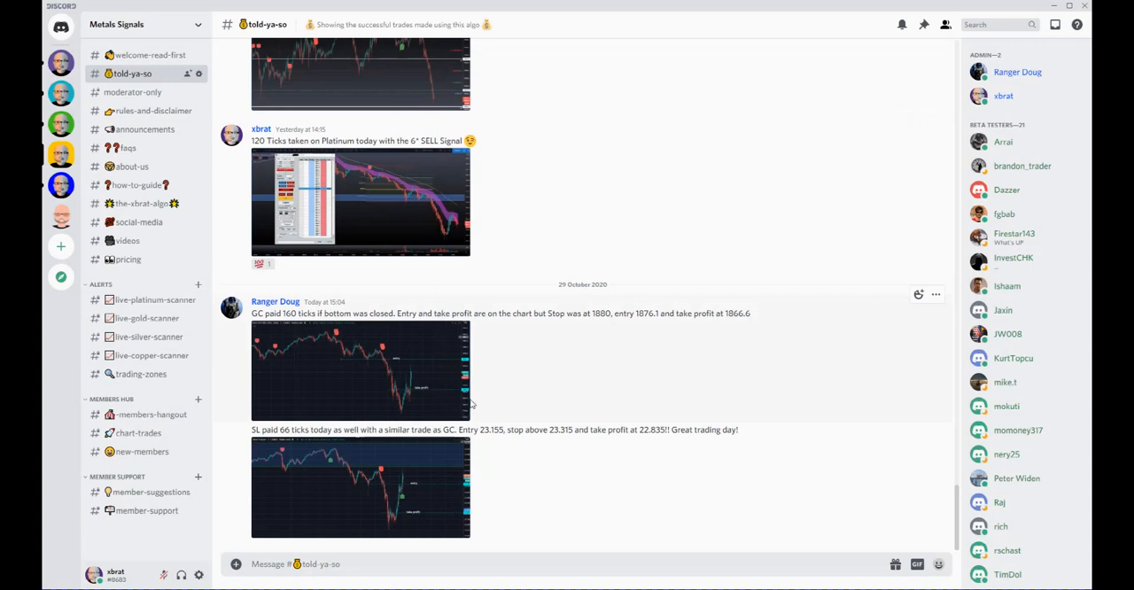
{"action": "mouse_move", "coordinate": [465, 390]}
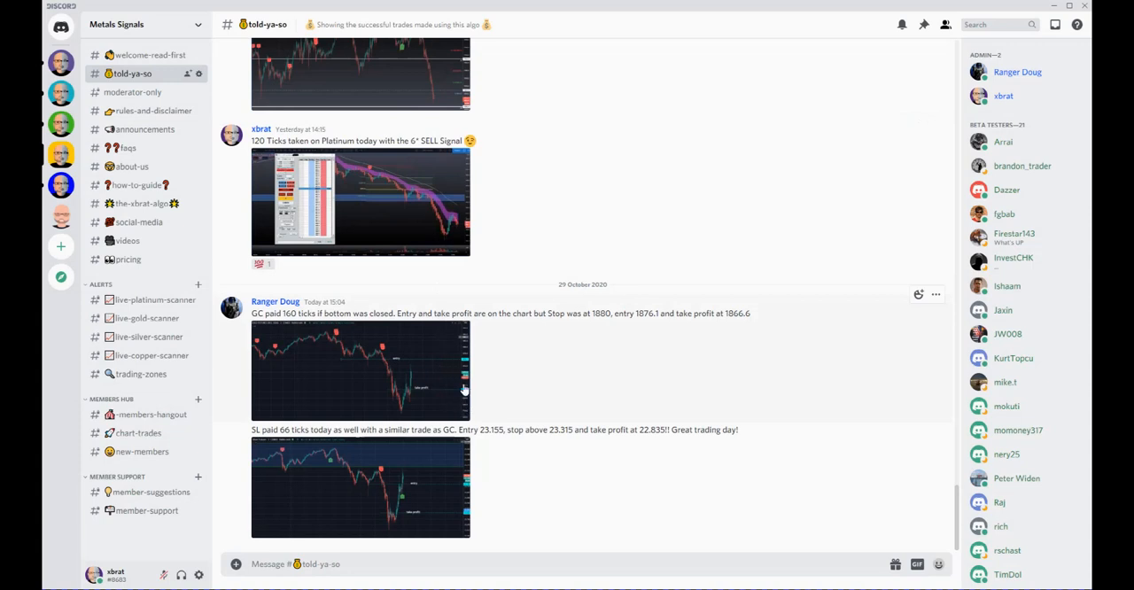
{"action": "scroll", "scroll_direction": "up", "scroll_amount": 3}
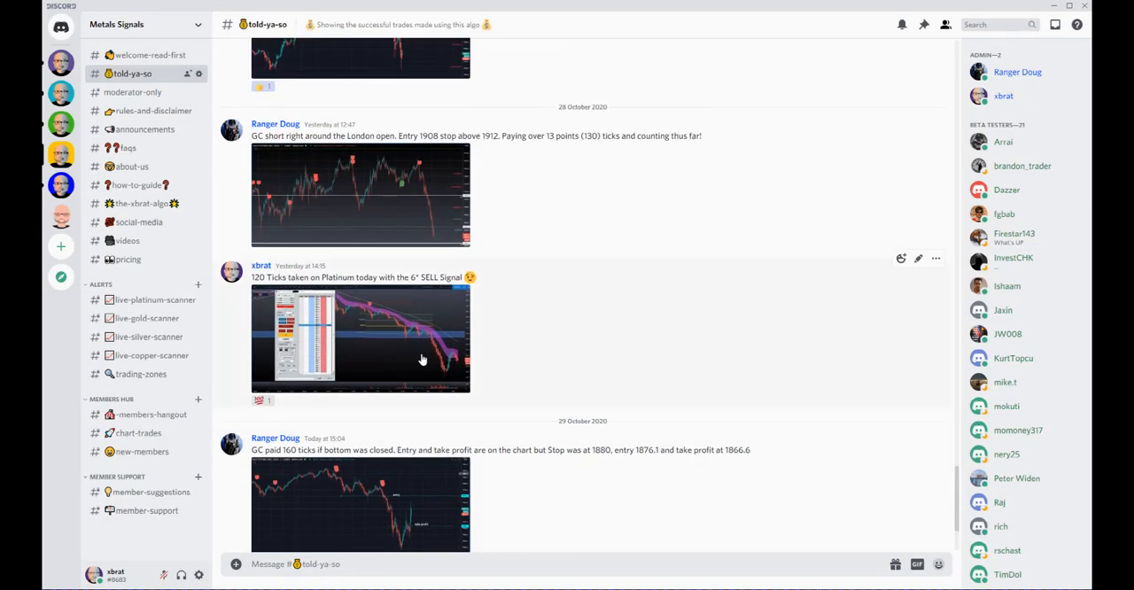
{"action": "scroll", "scroll_direction": "down", "scroll_amount": 3}
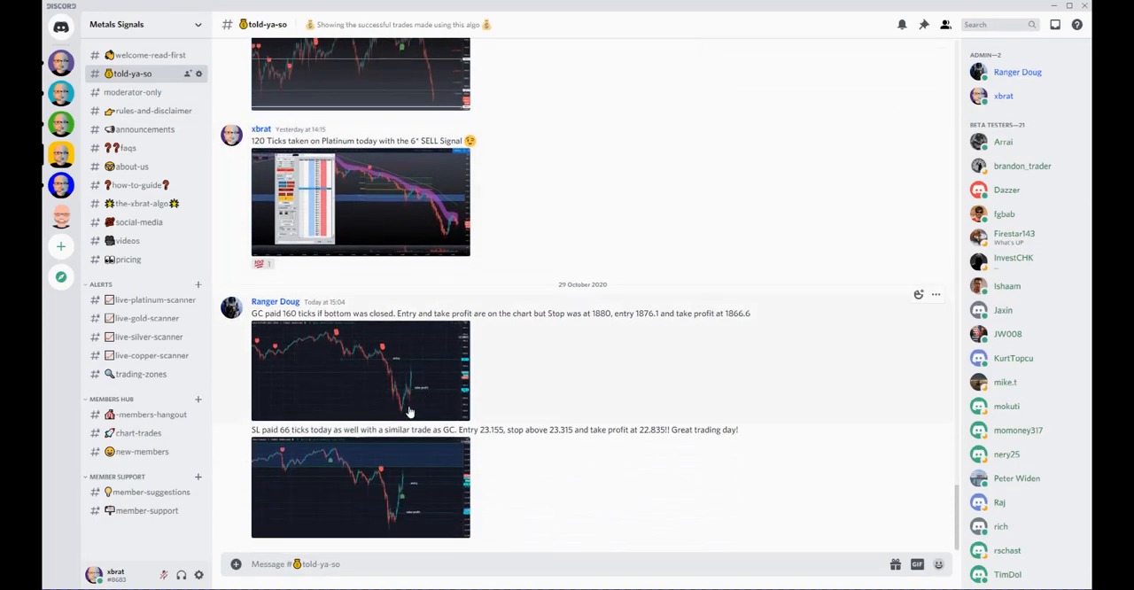
{"action": "mouse_move", "coordinate": [391, 386]}
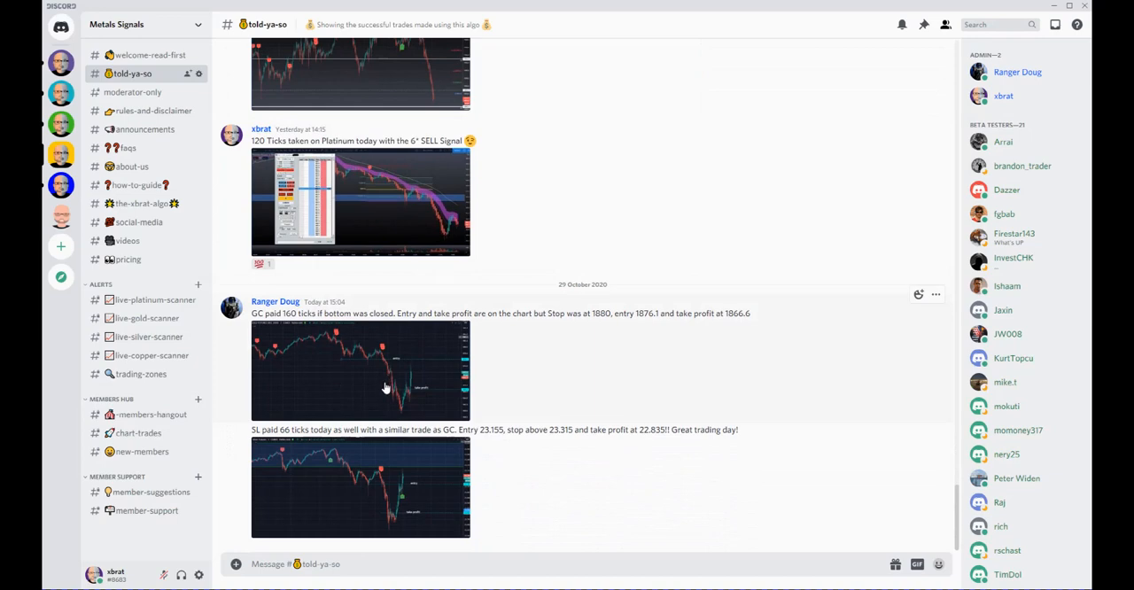
{"action": "mouse_move", "coordinate": [129, 110]}
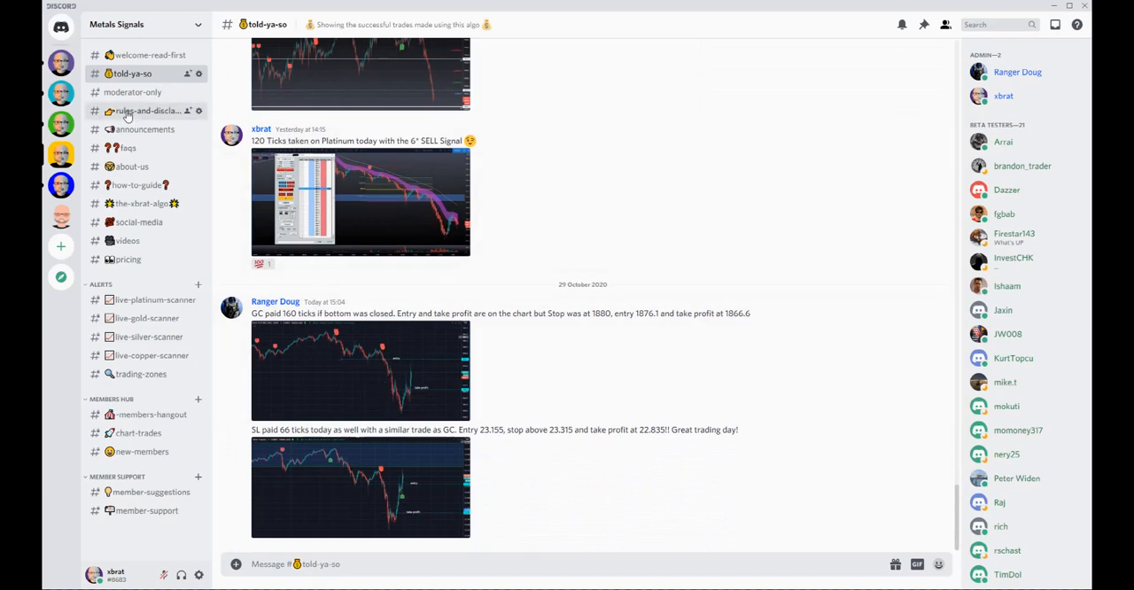
- Open #announcements to see the Index and Crypto Signals server invites
{"action": "left_click", "coordinate": [146, 110]}
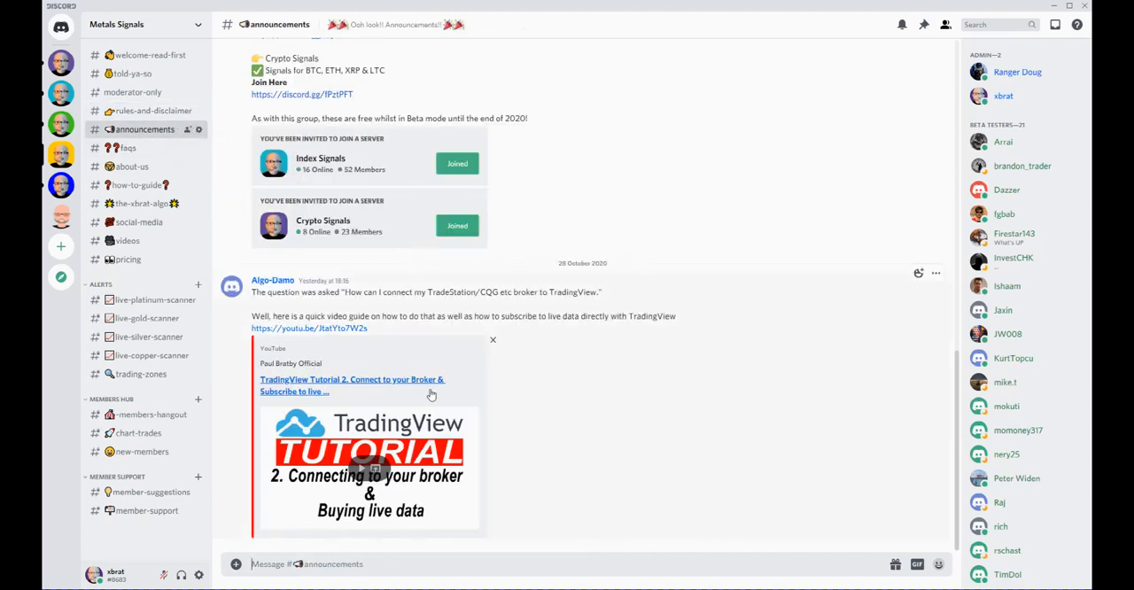
{"action": "mouse_move", "coordinate": [392, 481]}
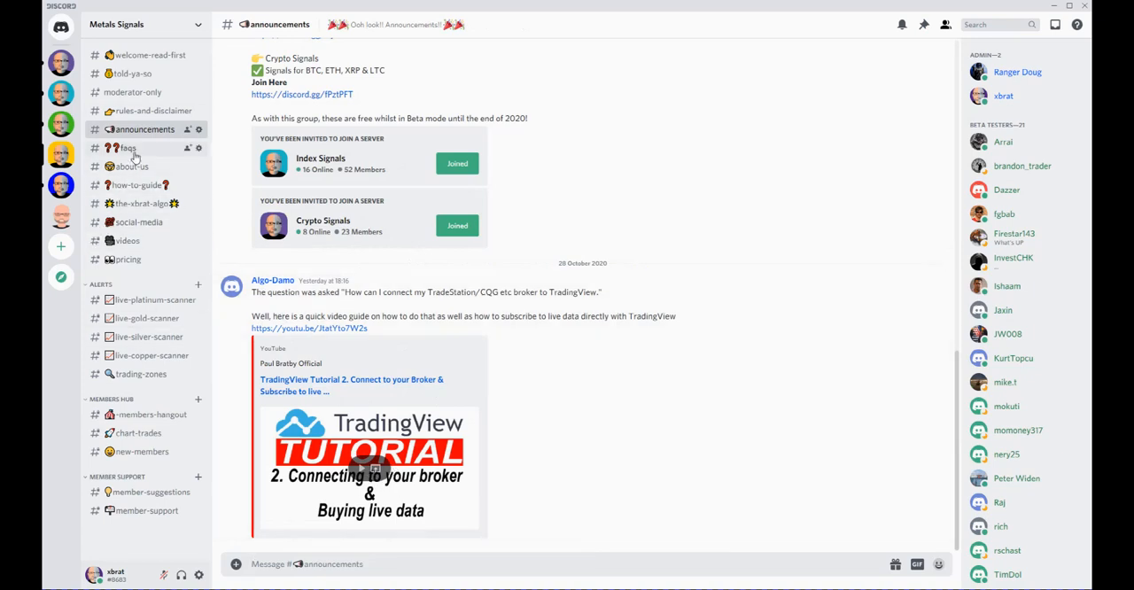
{"action": "mouse_move", "coordinate": [133, 185]}
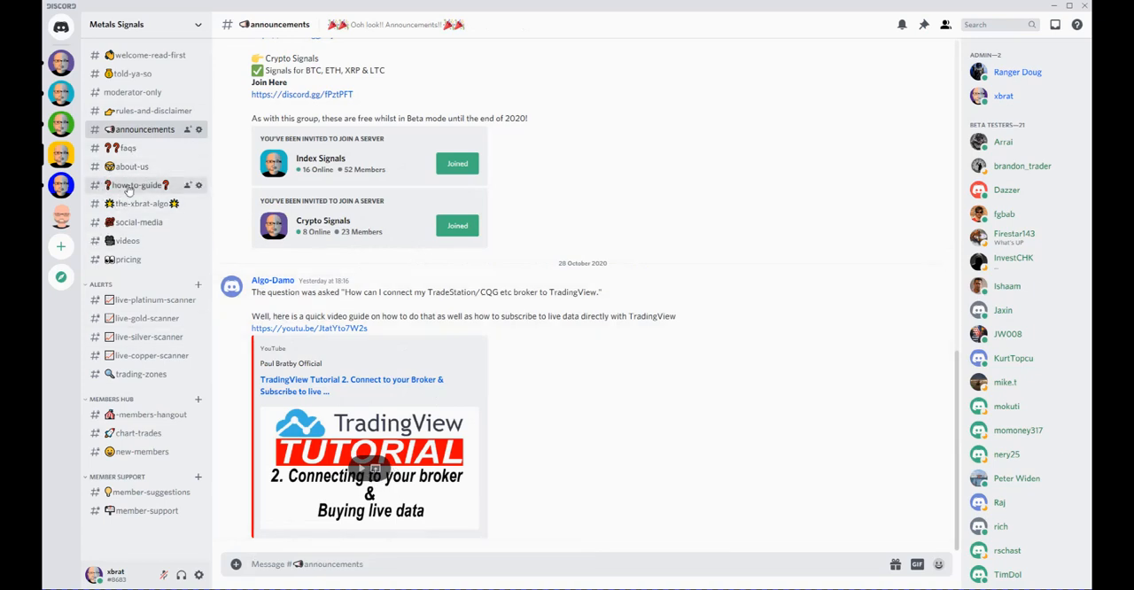
- Glance at #how-to-guide, then open #the-xbrat-algo describing decision-point star ratings
{"action": "left_click", "coordinate": [137, 184]}
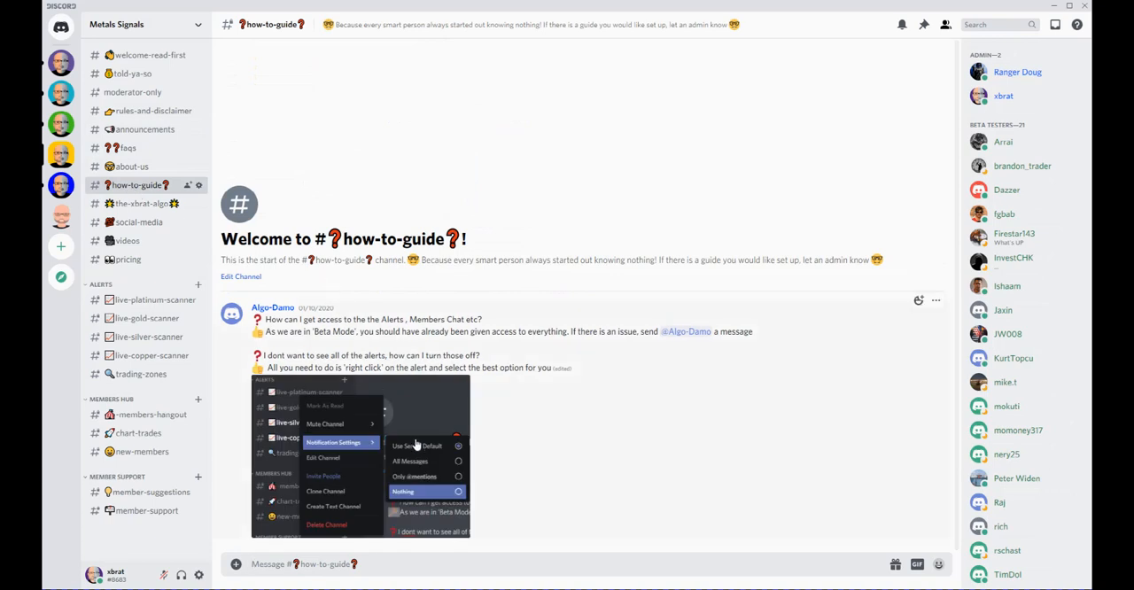
{"action": "mouse_move", "coordinate": [606, 463]}
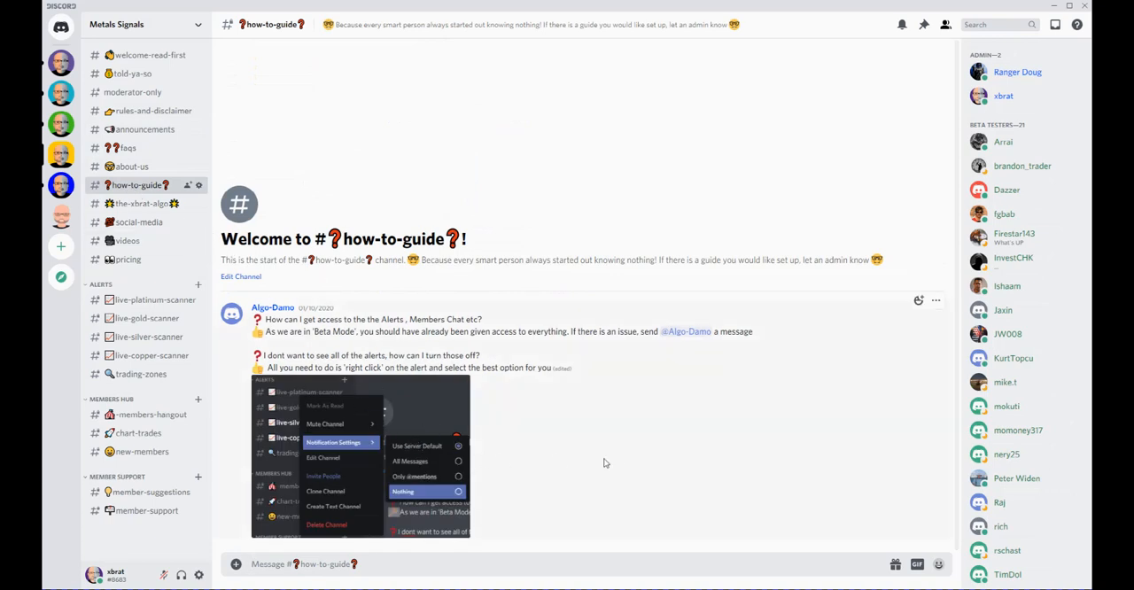
{"action": "left_click", "coordinate": [139, 203]}
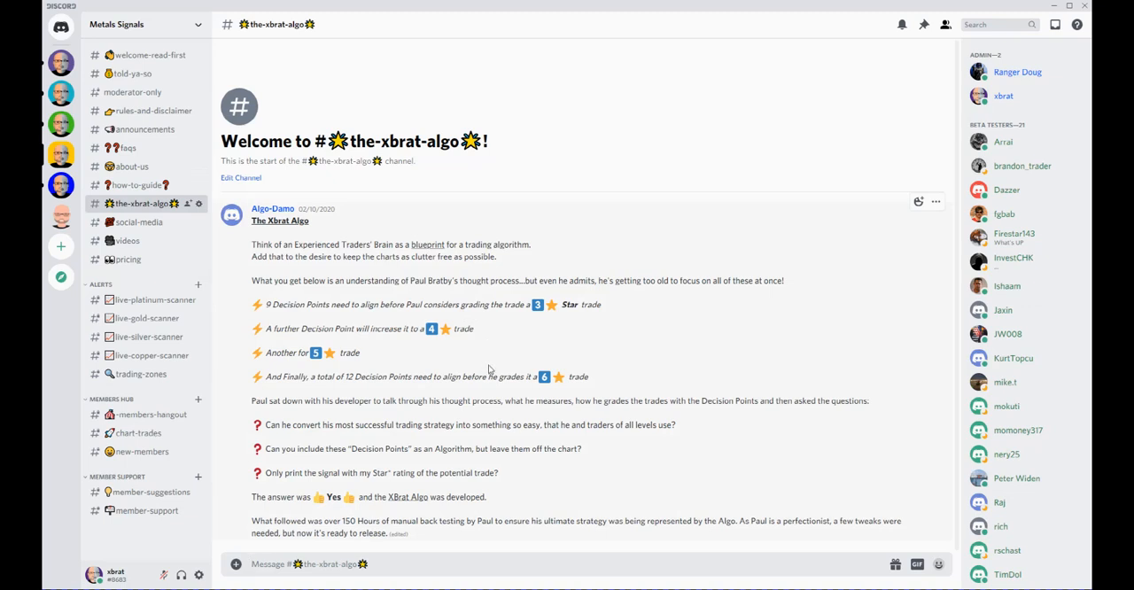
{"action": "mouse_move", "coordinate": [348, 329]}
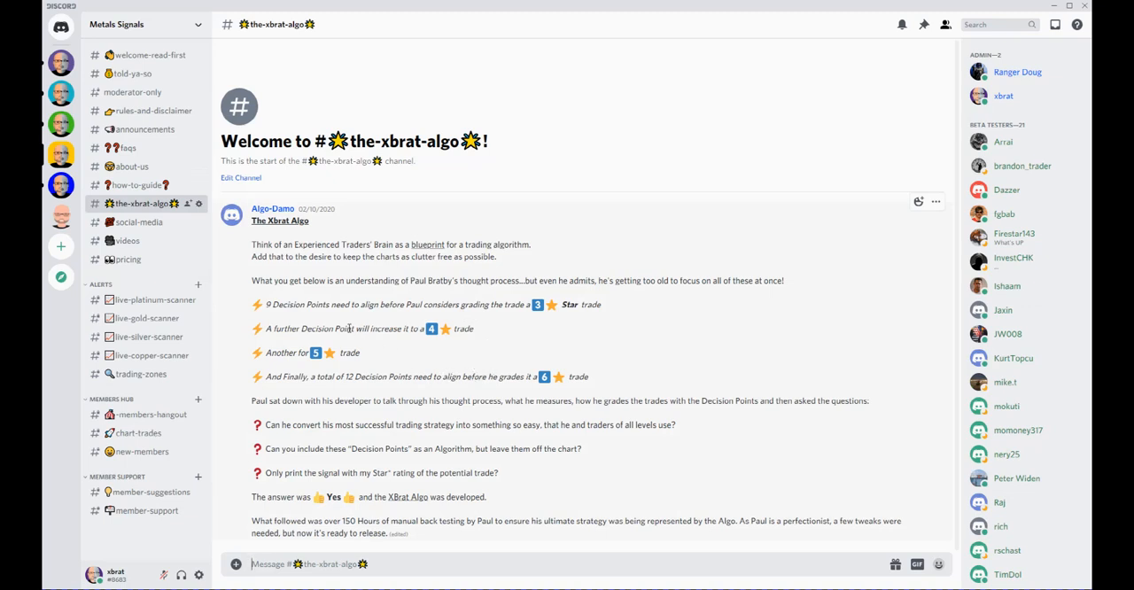
{"action": "mouse_move", "coordinate": [296, 271]}
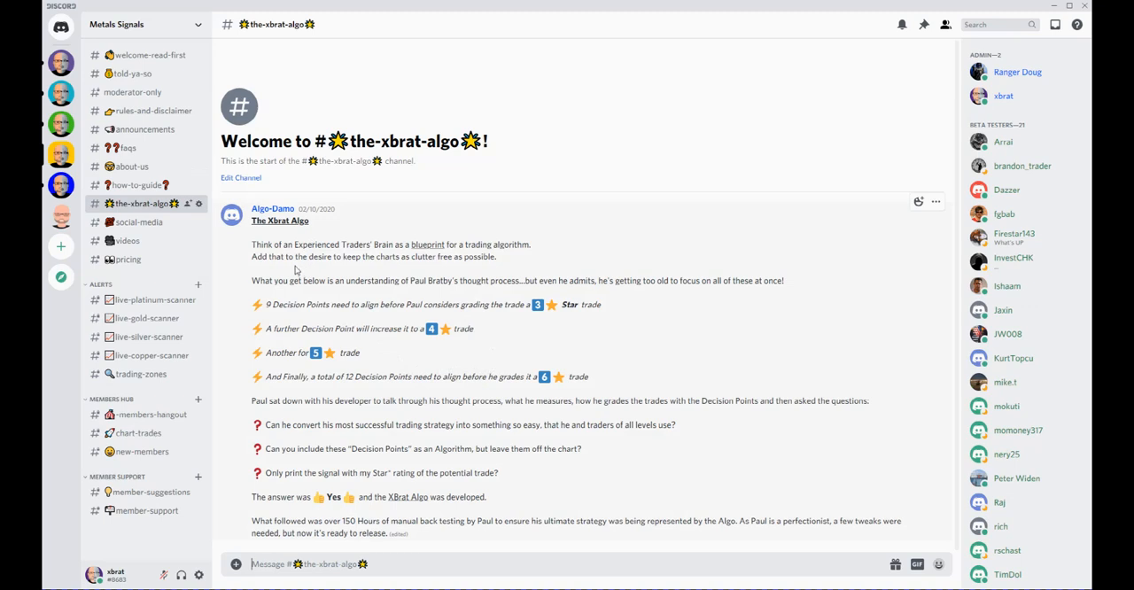
{"action": "mouse_move", "coordinate": [258, 266]}
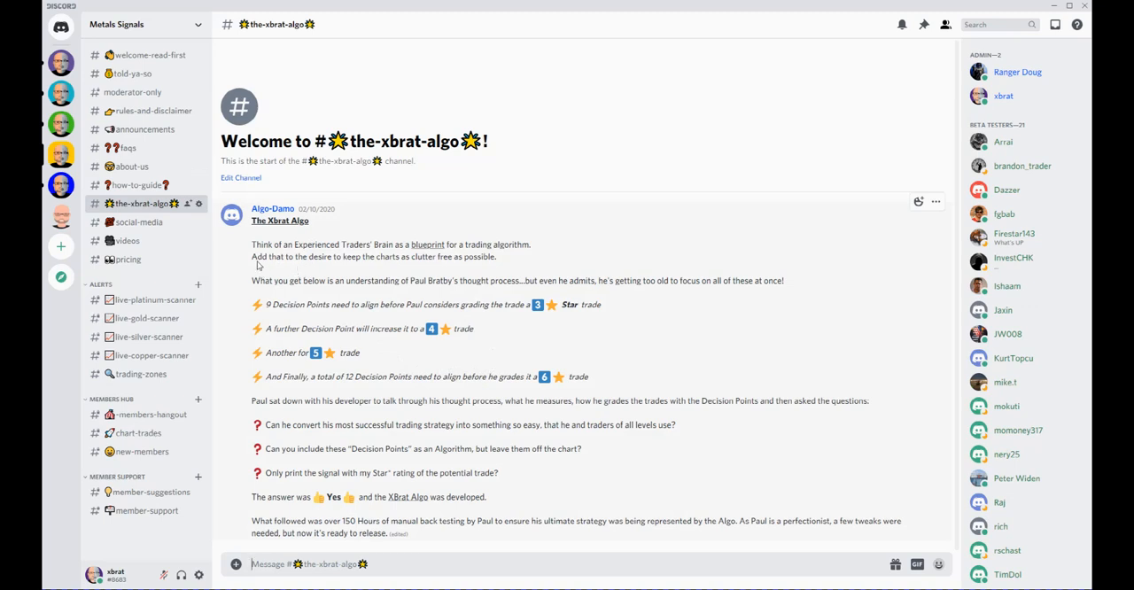
{"action": "mouse_move", "coordinate": [127, 241]}
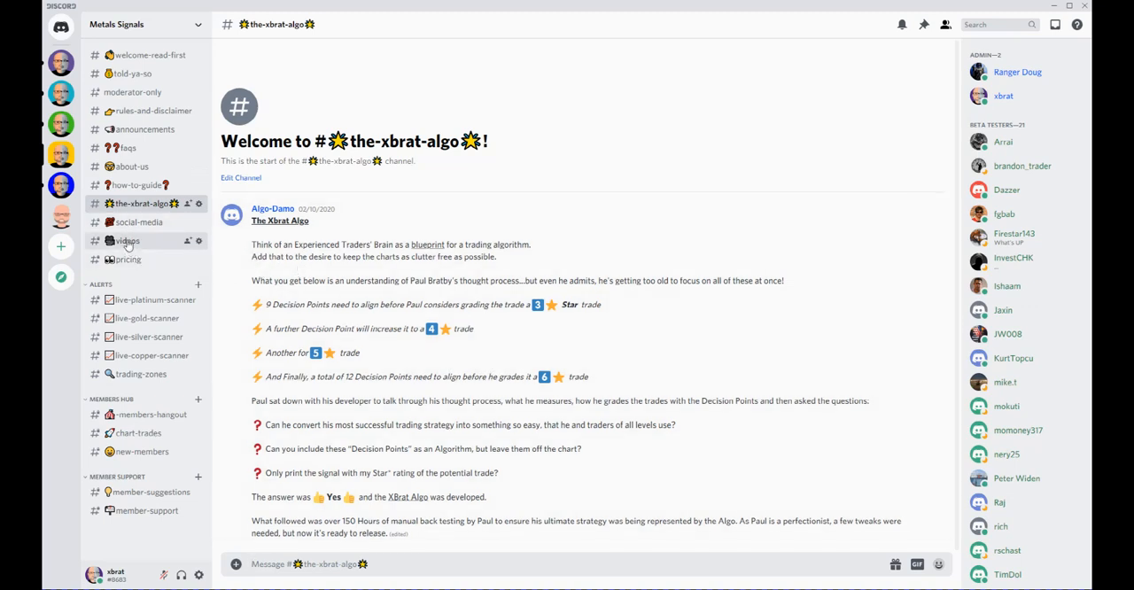
- Open #videos and browse YouTube links like 'Trading Gold Around European Pit Open'
{"action": "left_click", "coordinate": [129, 240]}
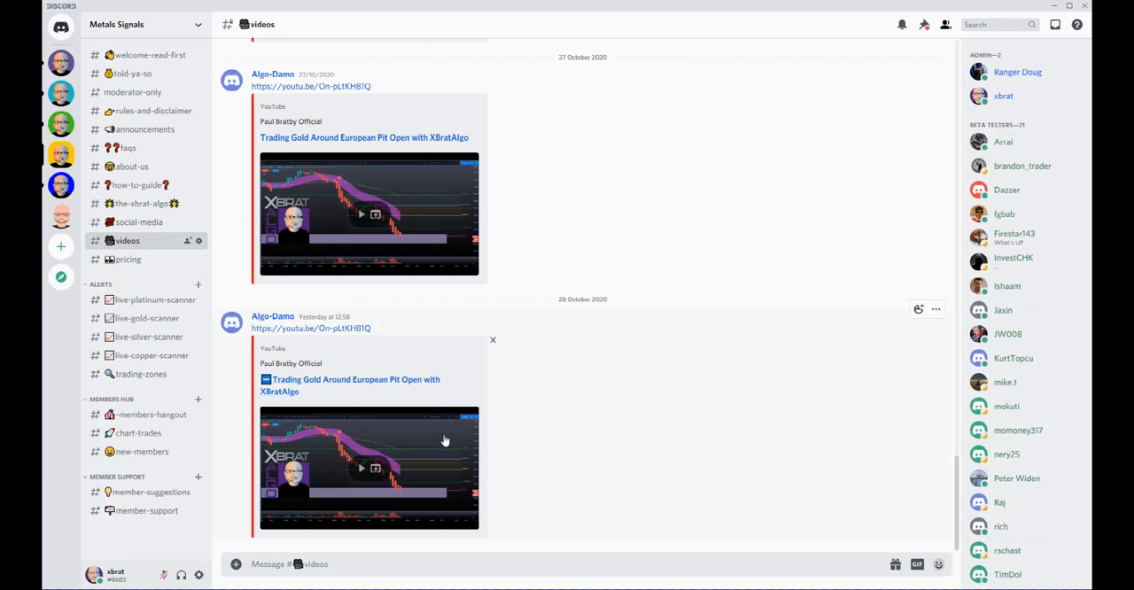
{"action": "scroll", "scroll_direction": "up", "scroll_amount": 3}
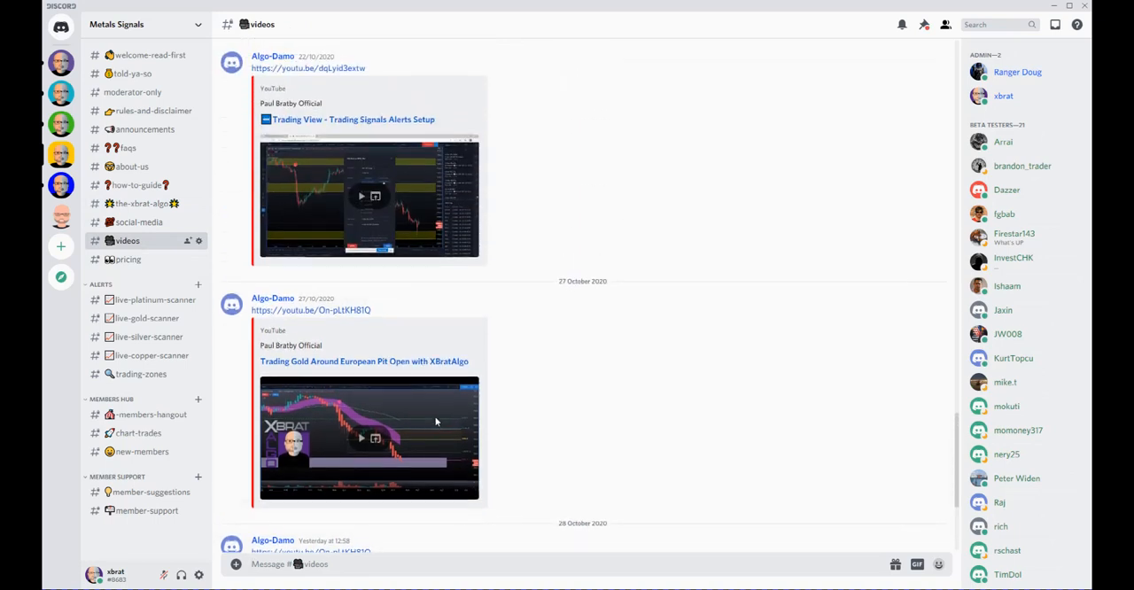
{"action": "scroll", "scroll_direction": "down", "scroll_amount": 3}
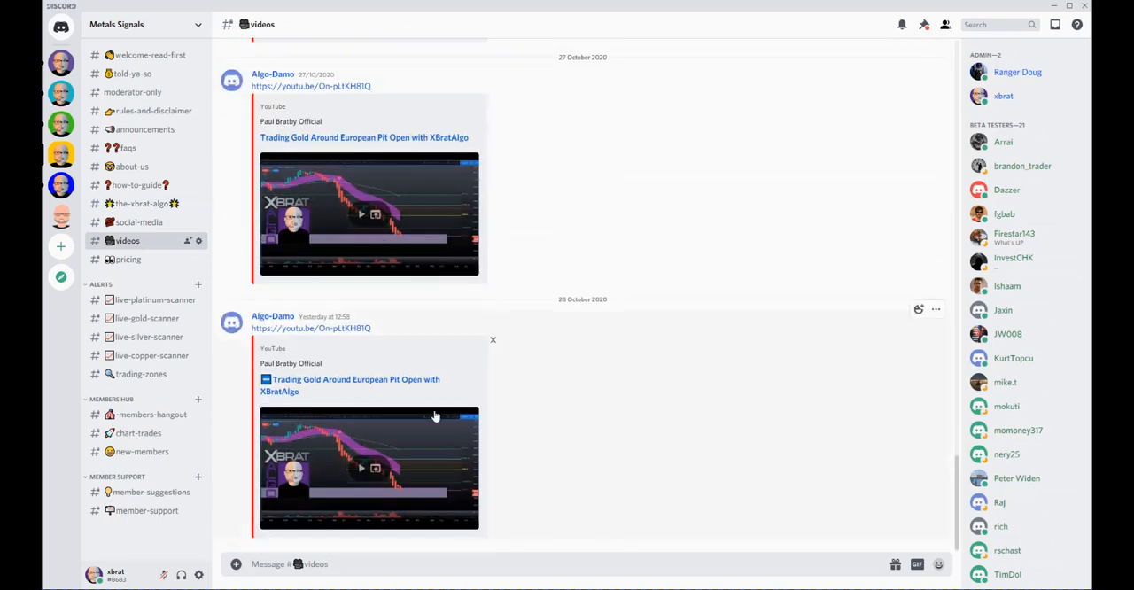
{"action": "mouse_move", "coordinate": [377, 481]}
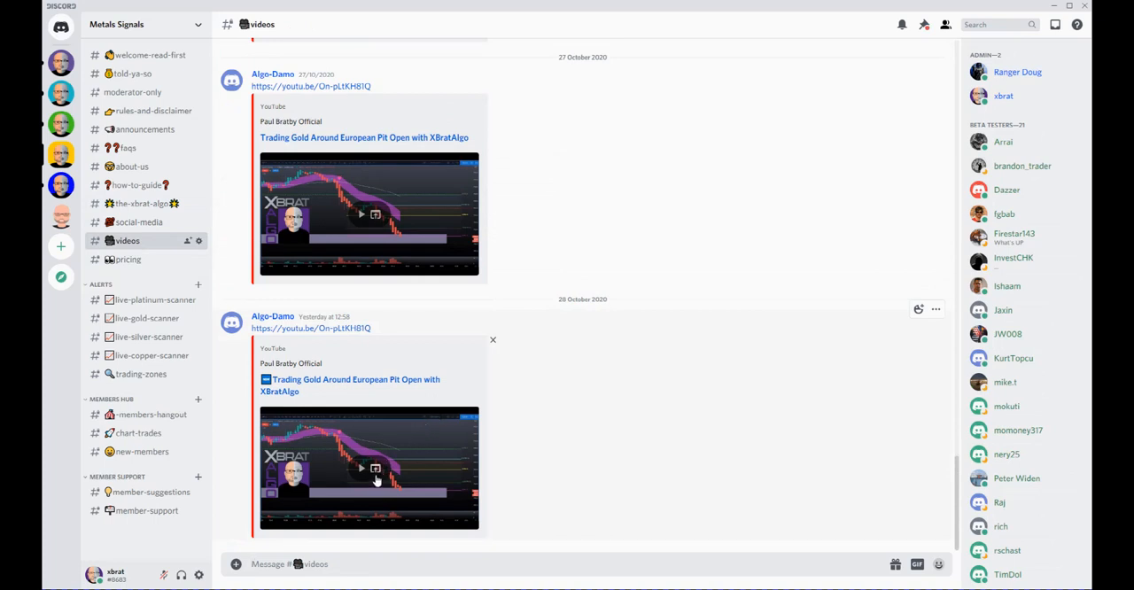
{"action": "mouse_move", "coordinate": [375, 469]}
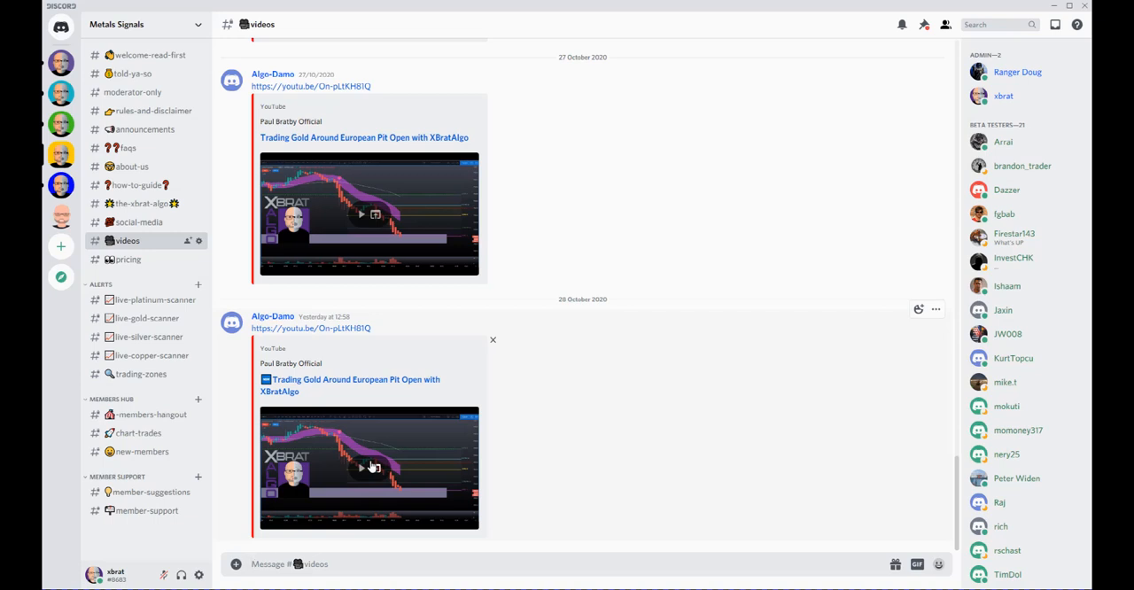
{"action": "mouse_move", "coordinate": [359, 406]}
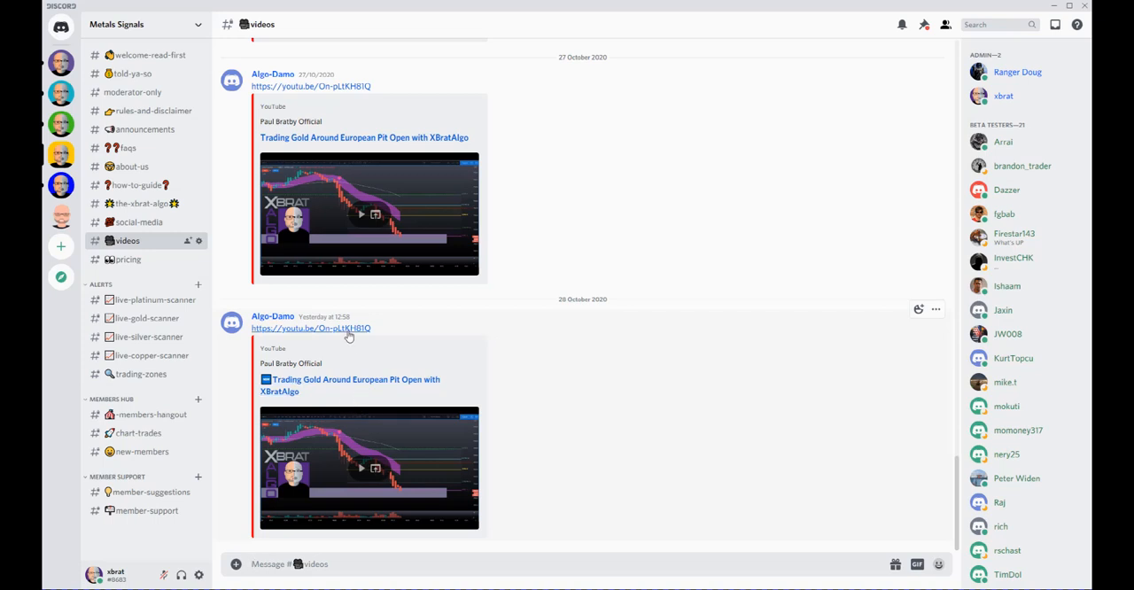
{"action": "mouse_move", "coordinate": [313, 350]}
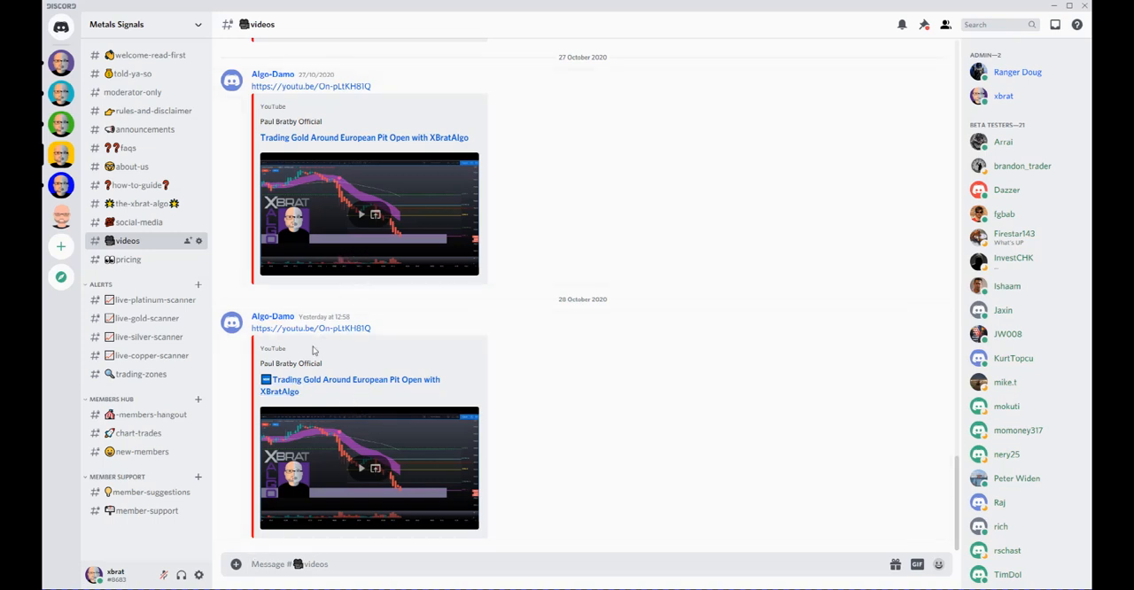
{"action": "mouse_move", "coordinate": [146, 299]}
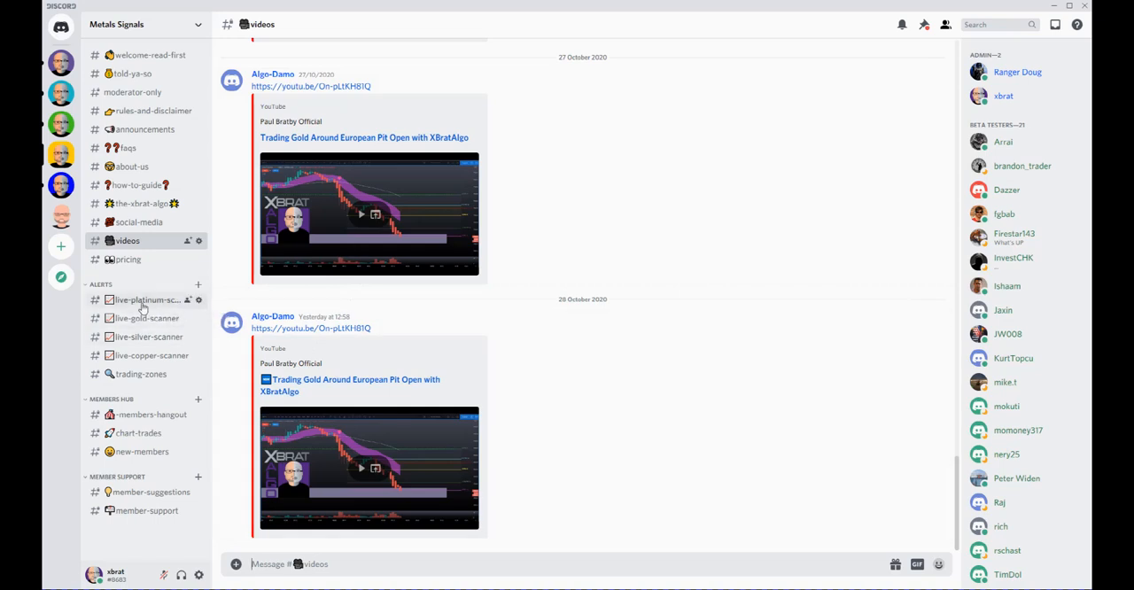
- Review #live-platinum-scanner alerts, then open #live-gold-scanner's Gold Alert signals
{"action": "left_click", "coordinate": [145, 299]}
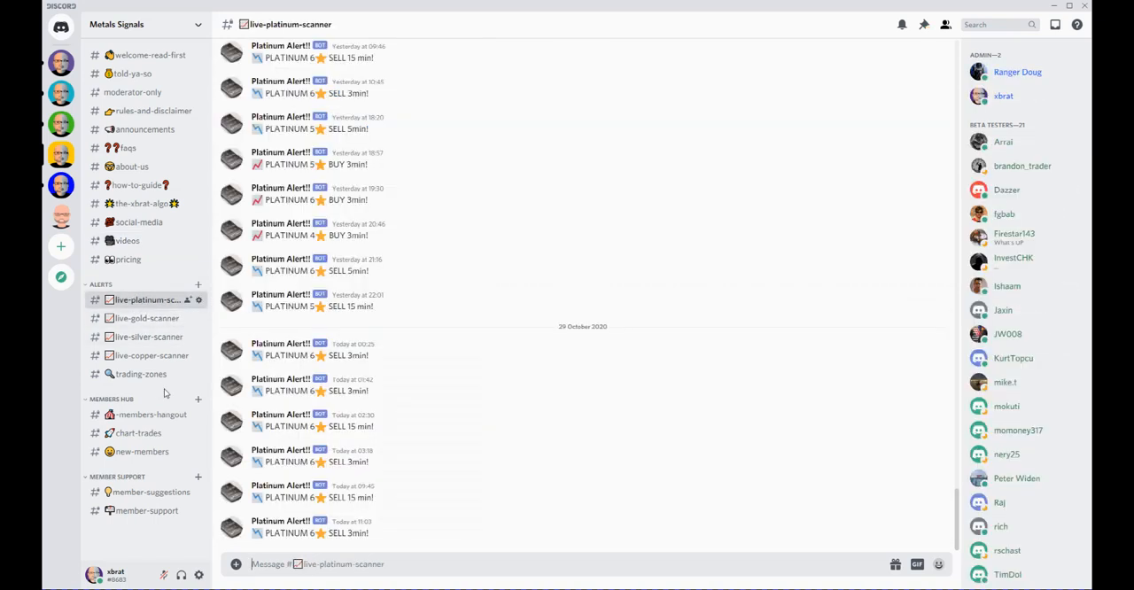
{"action": "mouse_move", "coordinate": [346, 401]}
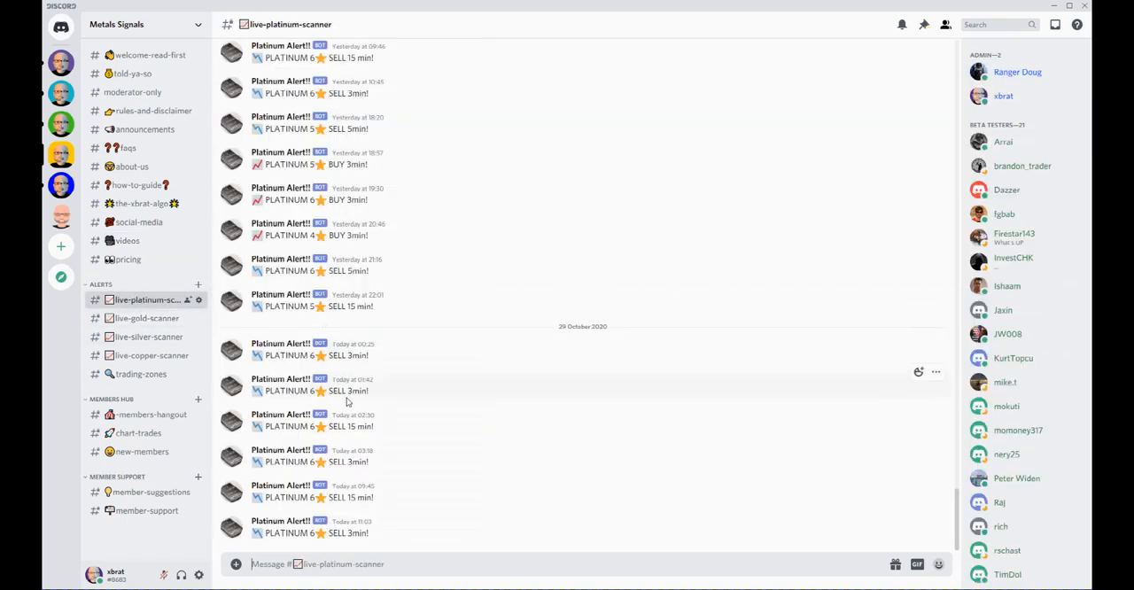
{"action": "mouse_move", "coordinate": [178, 551]}
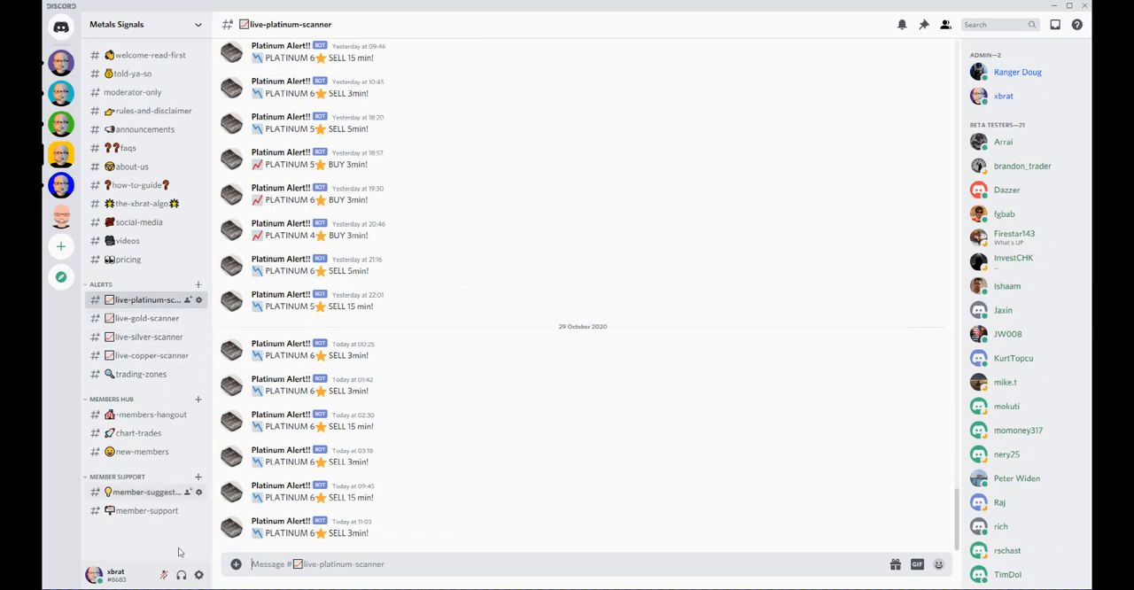
{"action": "mouse_move", "coordinate": [198, 373]}
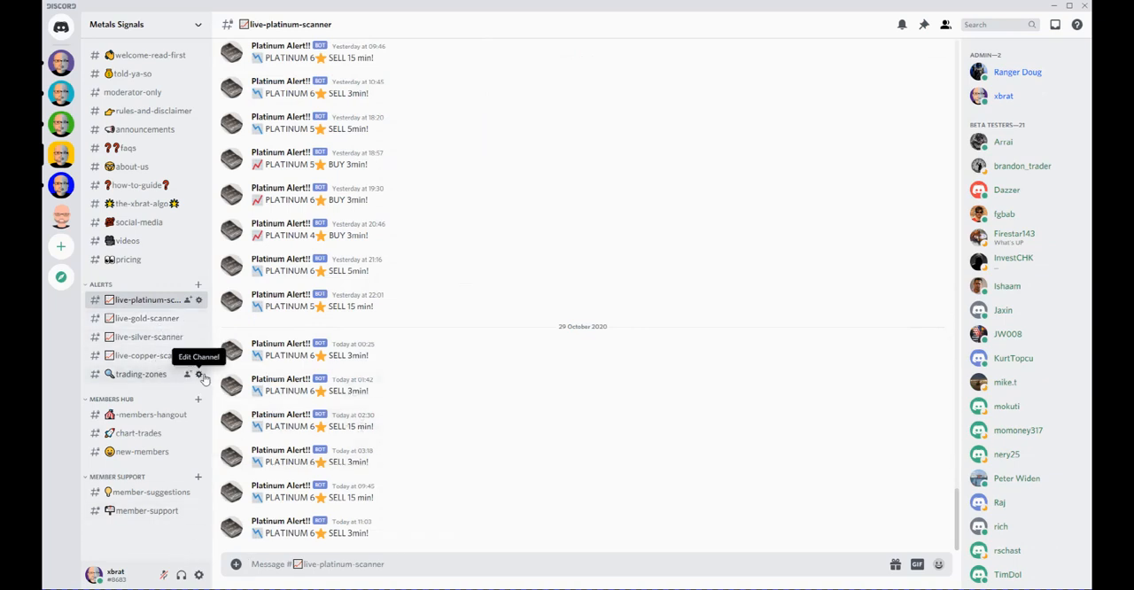
{"action": "mouse_move", "coordinate": [325, 367]}
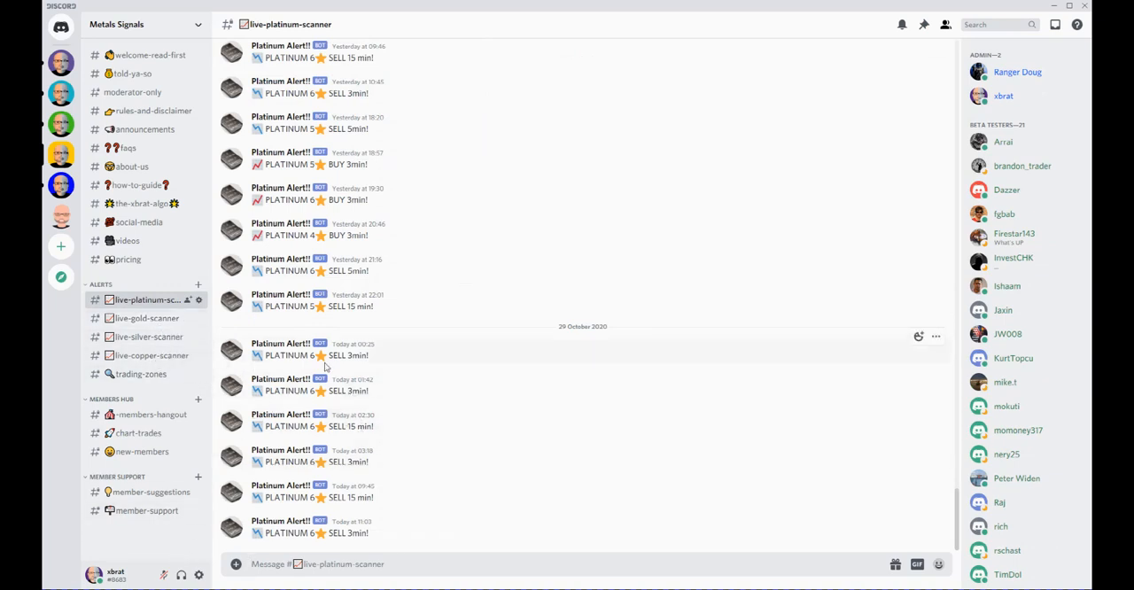
{"action": "mouse_move", "coordinate": [359, 306]}
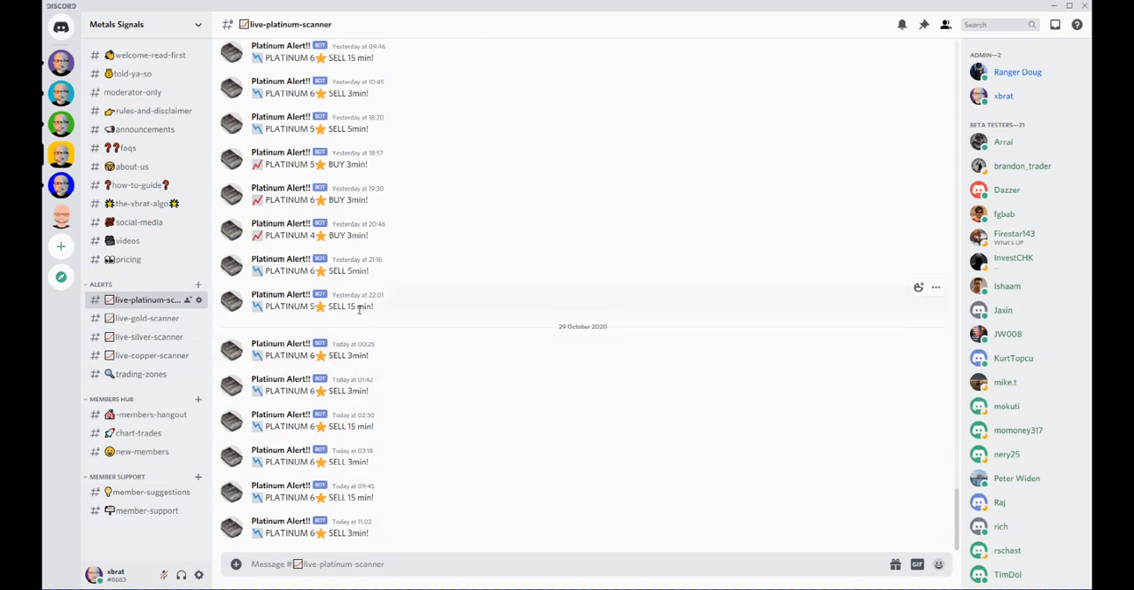
{"action": "mouse_move", "coordinate": [386, 324]}
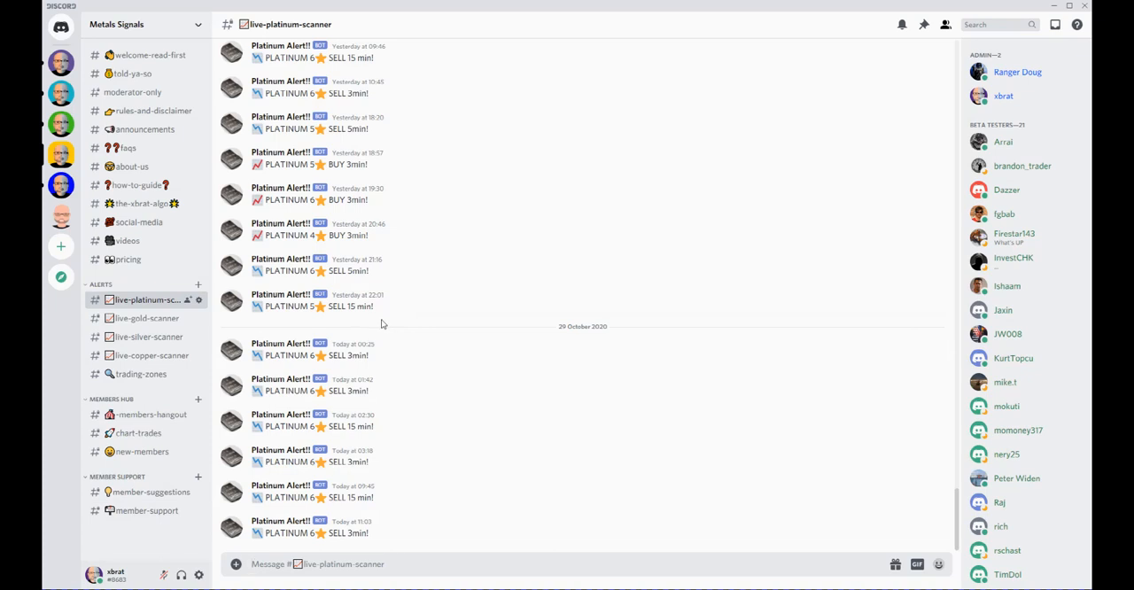
{"action": "mouse_move", "coordinate": [265, 407]}
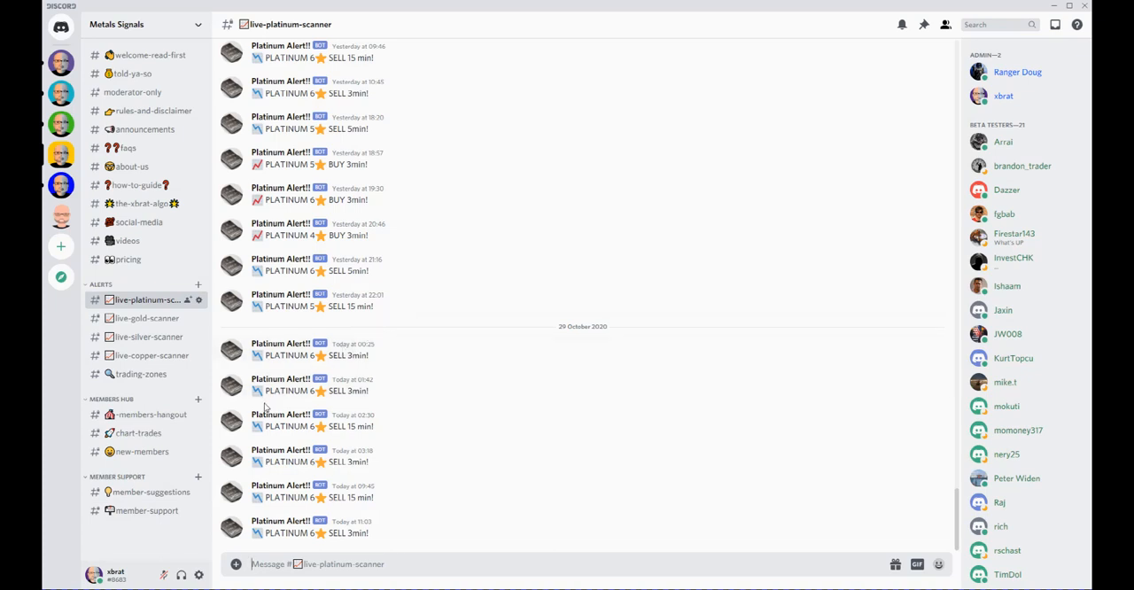
{"action": "mouse_move", "coordinate": [144, 318]}
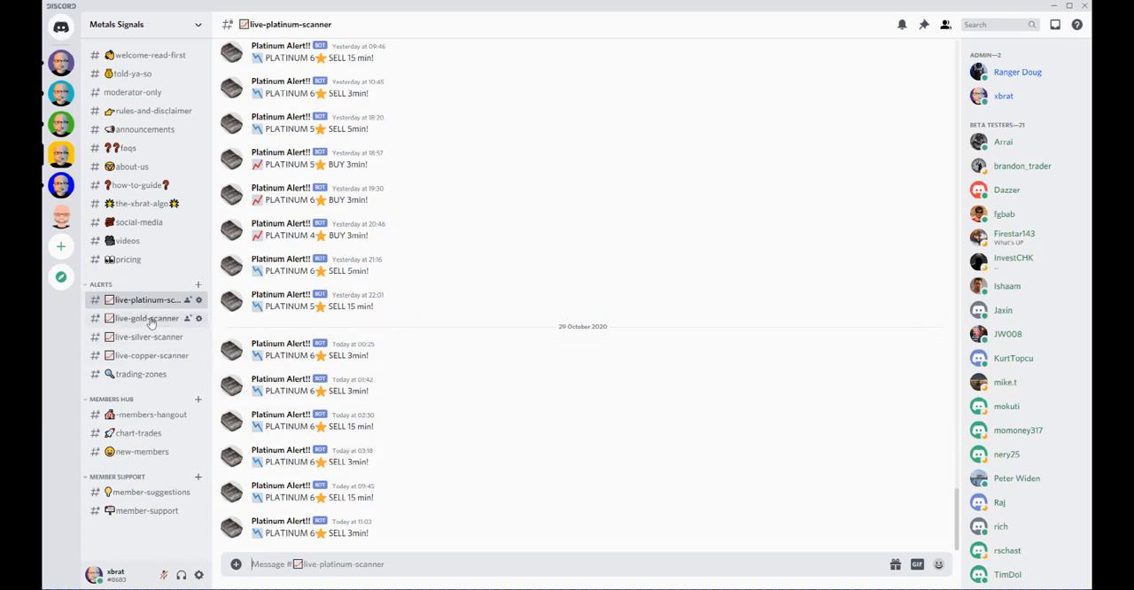
{"action": "left_click", "coordinate": [147, 318]}
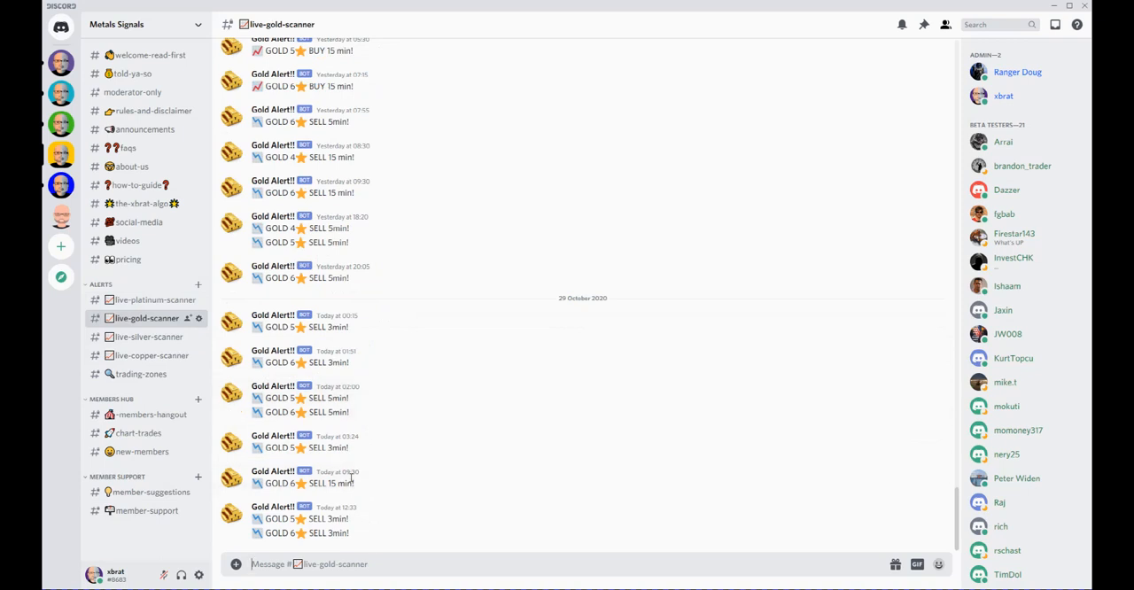
{"action": "mouse_move", "coordinate": [381, 490]}
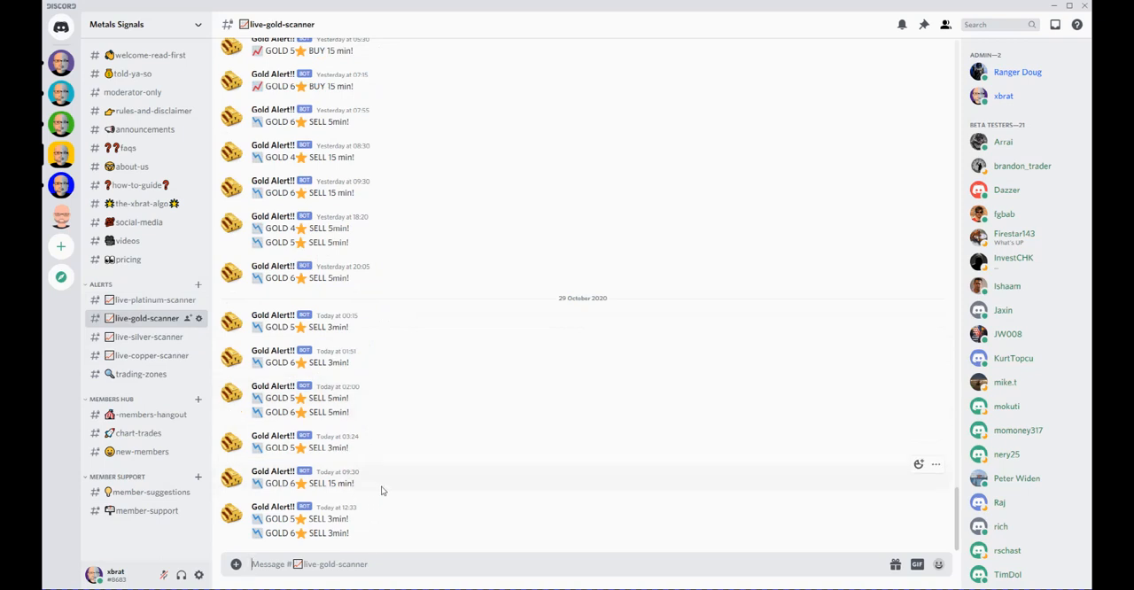
{"action": "mouse_move", "coordinate": [363, 512]}
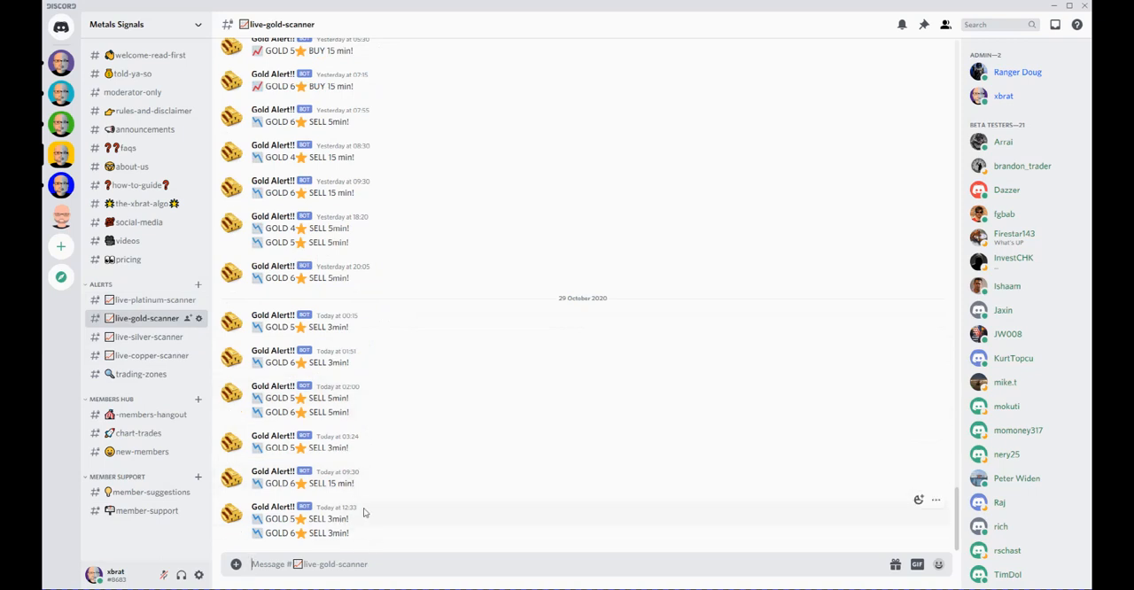
{"action": "mouse_move", "coordinate": [371, 522]}
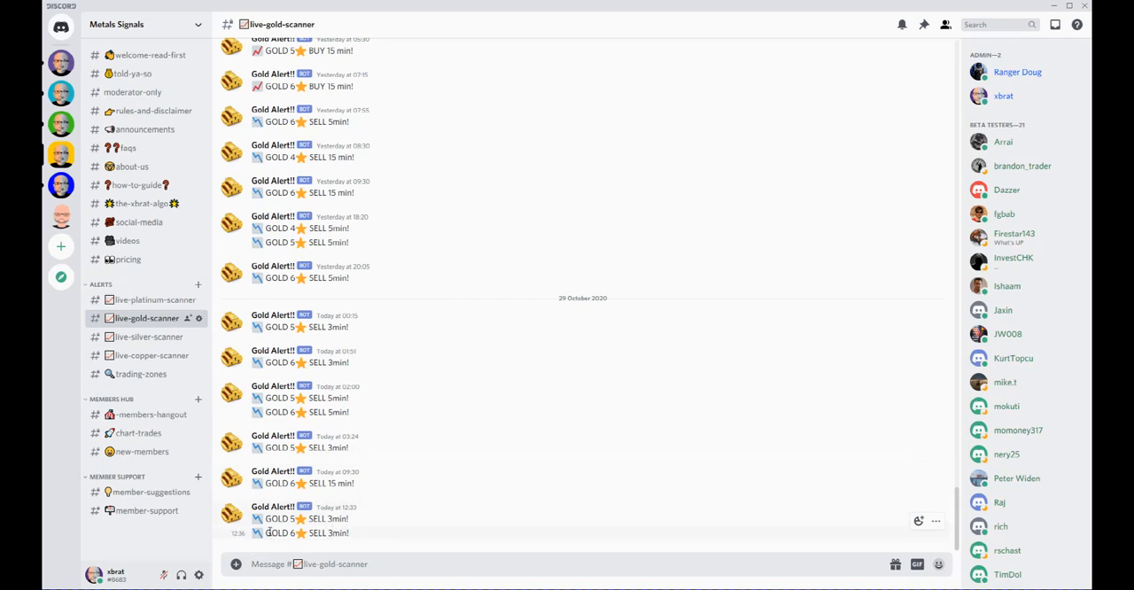
{"action": "mouse_move", "coordinate": [304, 527]}
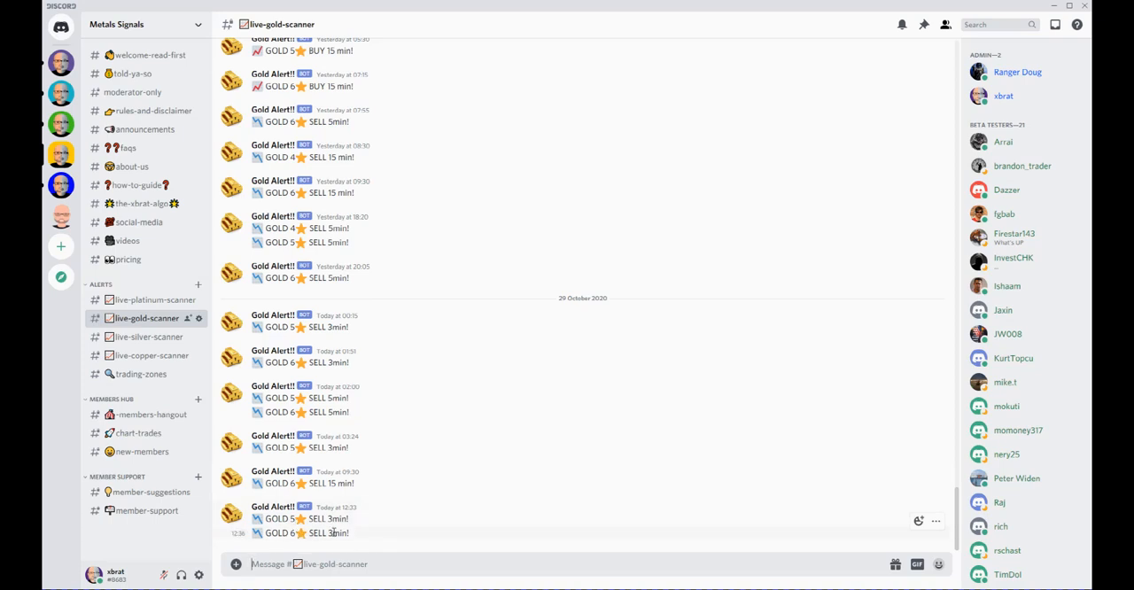
{"action": "mouse_move", "coordinate": [835, 76]}
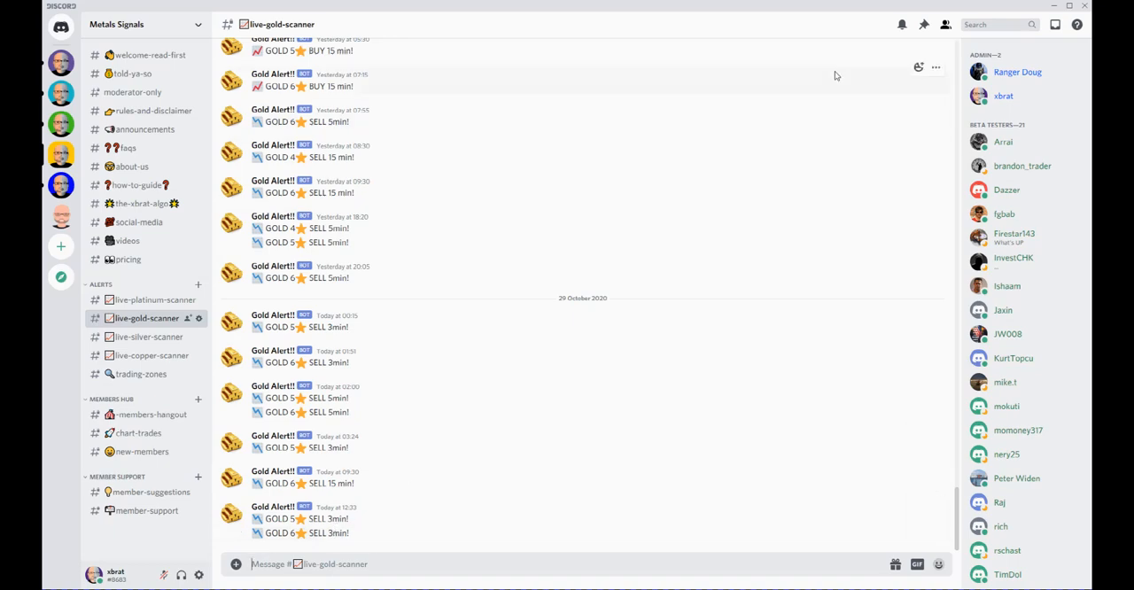
{"action": "mouse_move", "coordinate": [1053, 12]}
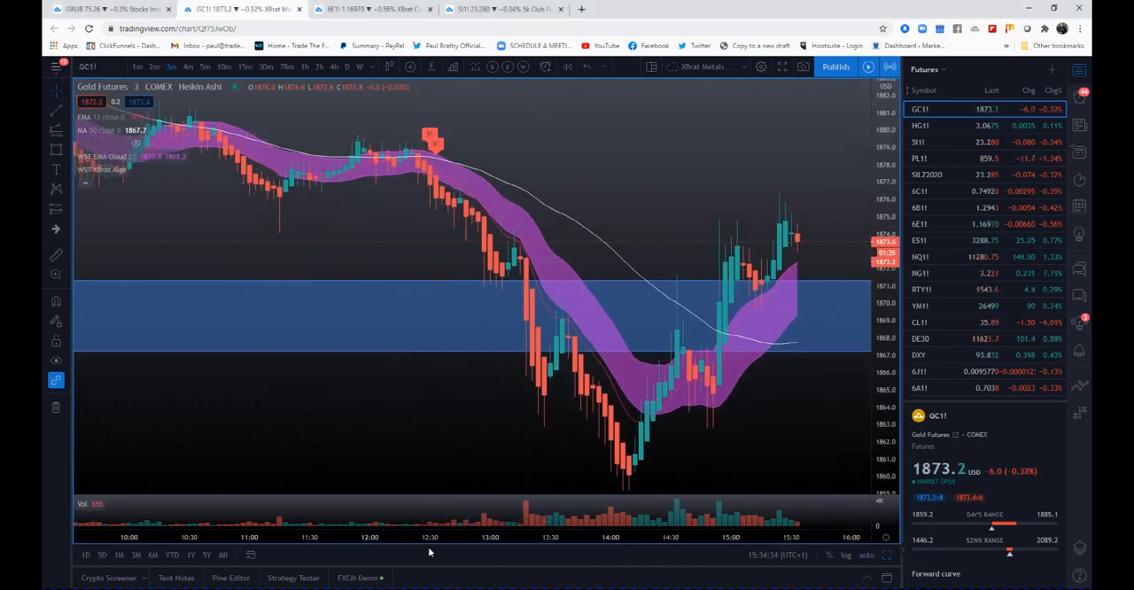
{"action": "mouse_move", "coordinate": [436, 161]}
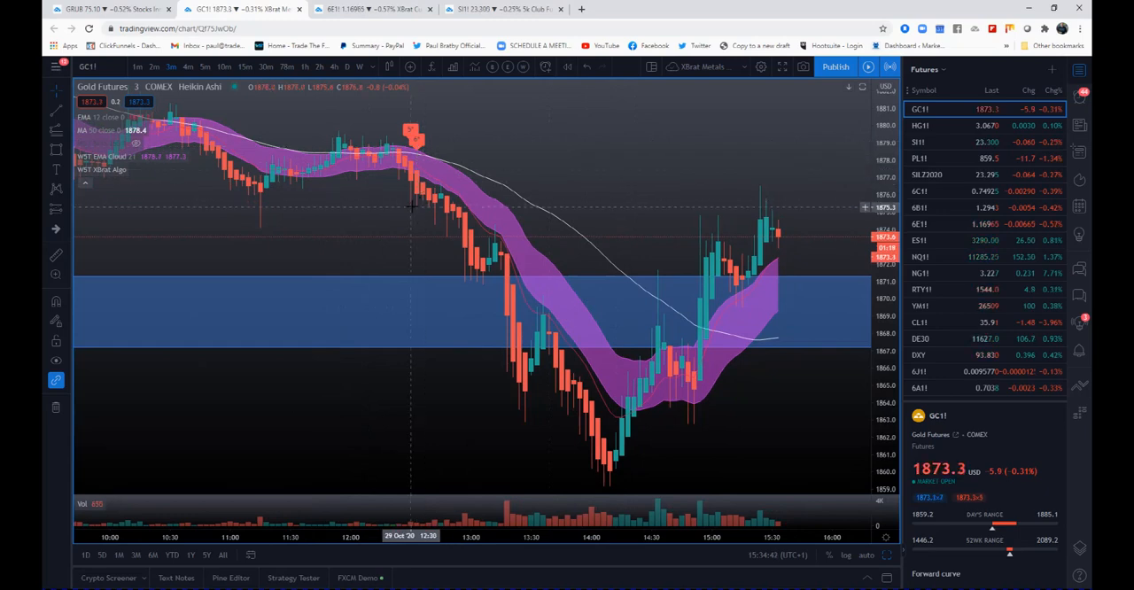
{"action": "mouse_move", "coordinate": [422, 192]}
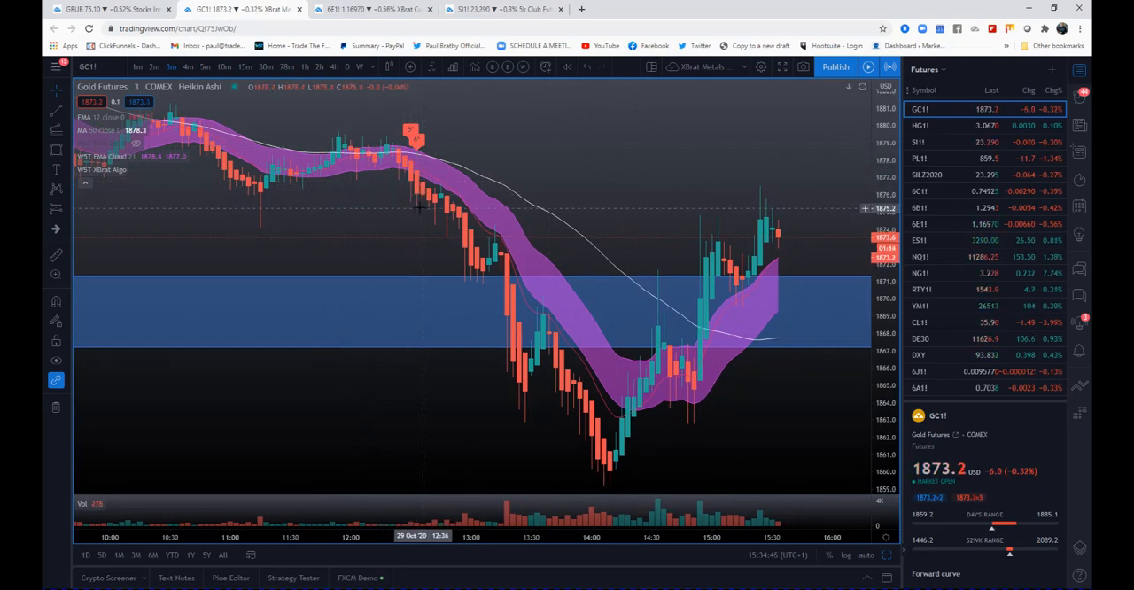
{"action": "mouse_move", "coordinate": [317, 223]}
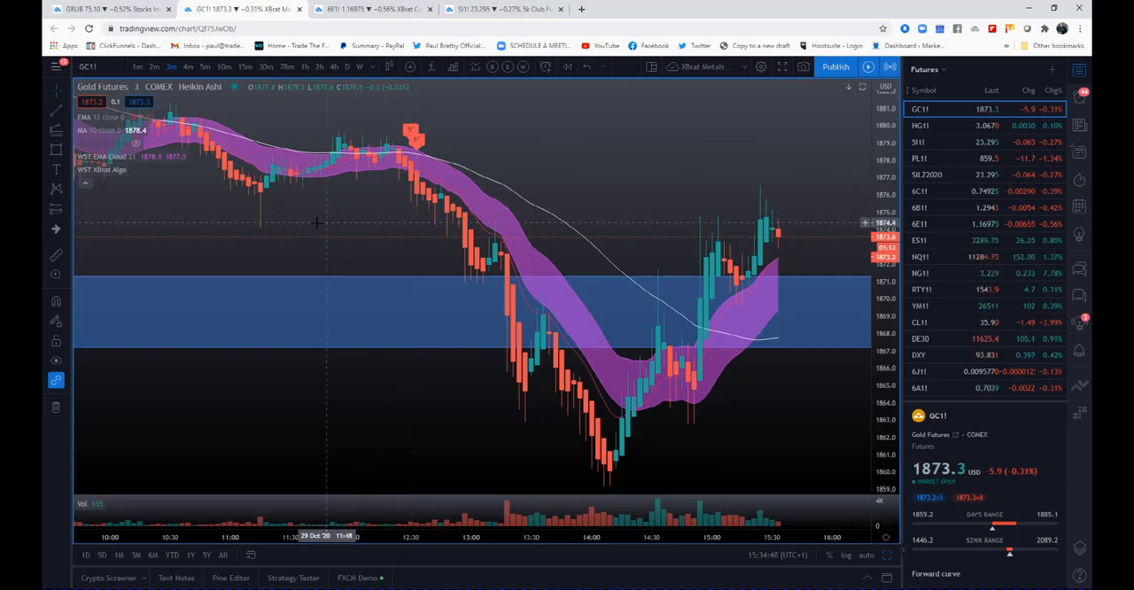
{"action": "mouse_move", "coordinate": [259, 233]}
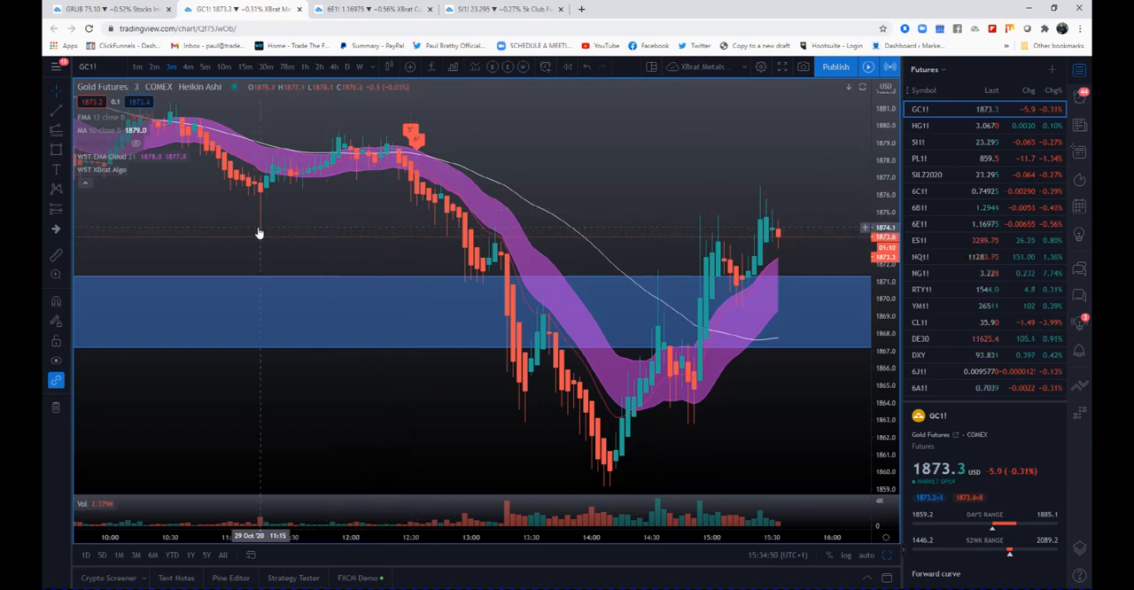
{"action": "mouse_move", "coordinate": [399, 118]}
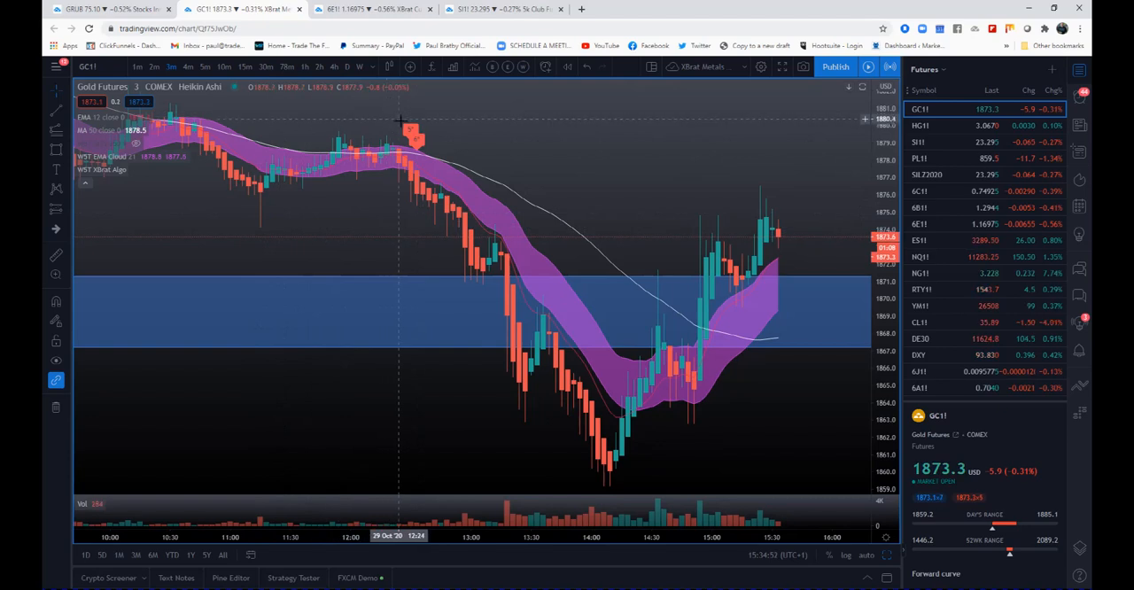
{"action": "mouse_move", "coordinate": [421, 205]}
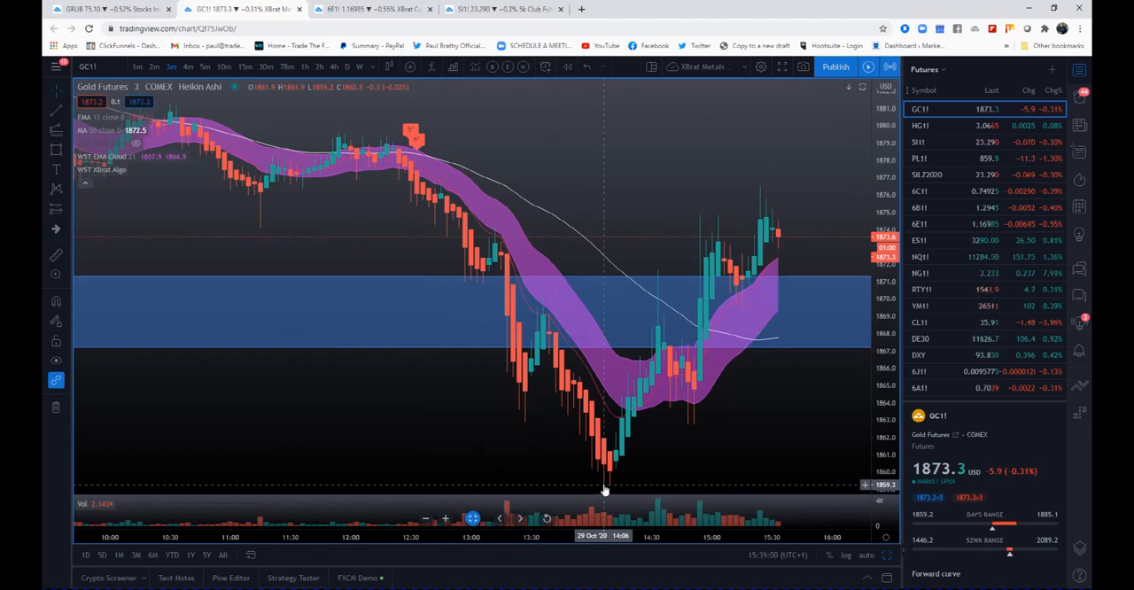
{"action": "mouse_move", "coordinate": [434, 297]}
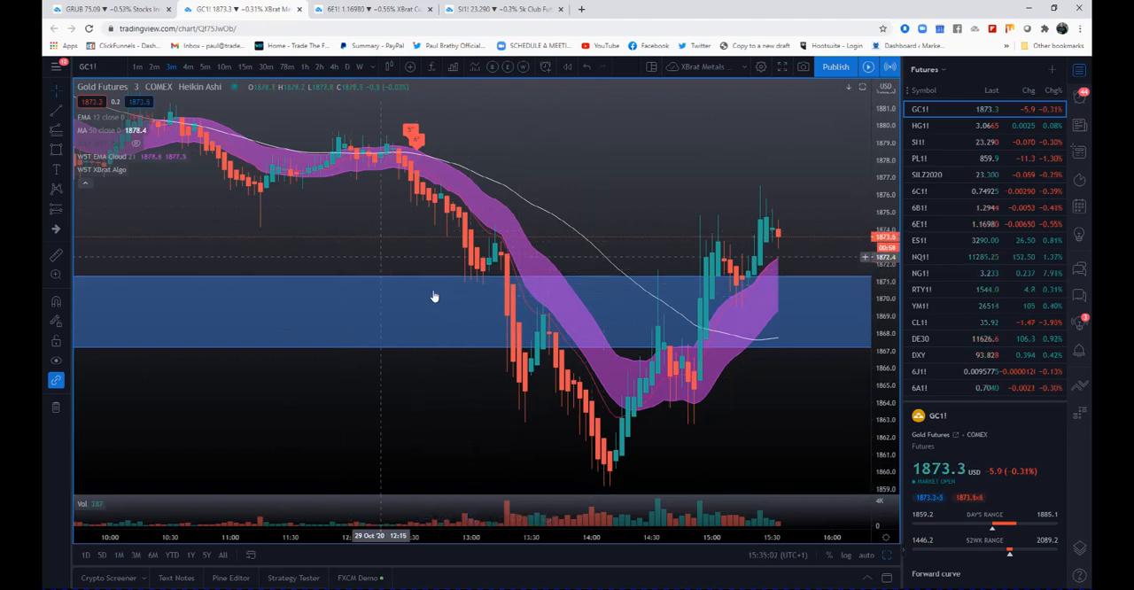
{"action": "mouse_move", "coordinate": [456, 164]}
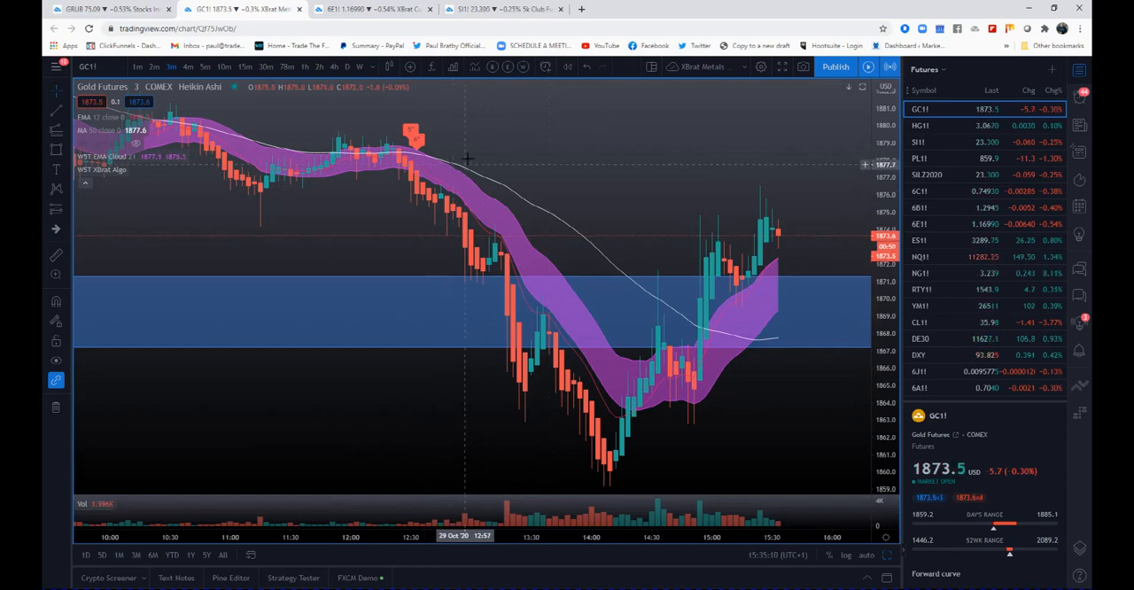
{"action": "mouse_move", "coordinate": [418, 293]}
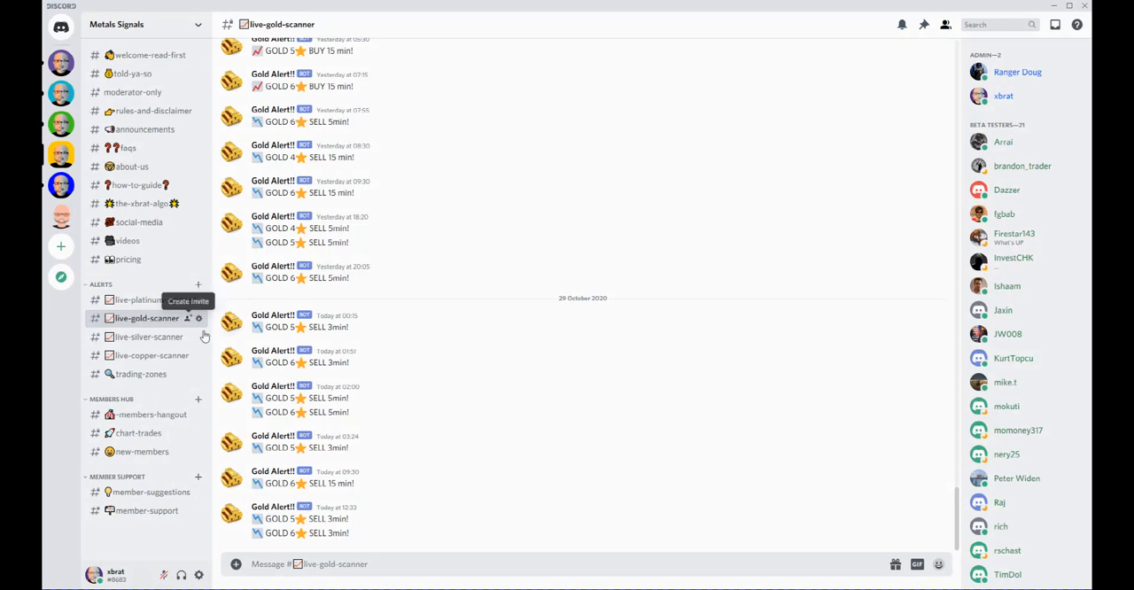
{"action": "mouse_move", "coordinate": [140, 373]}
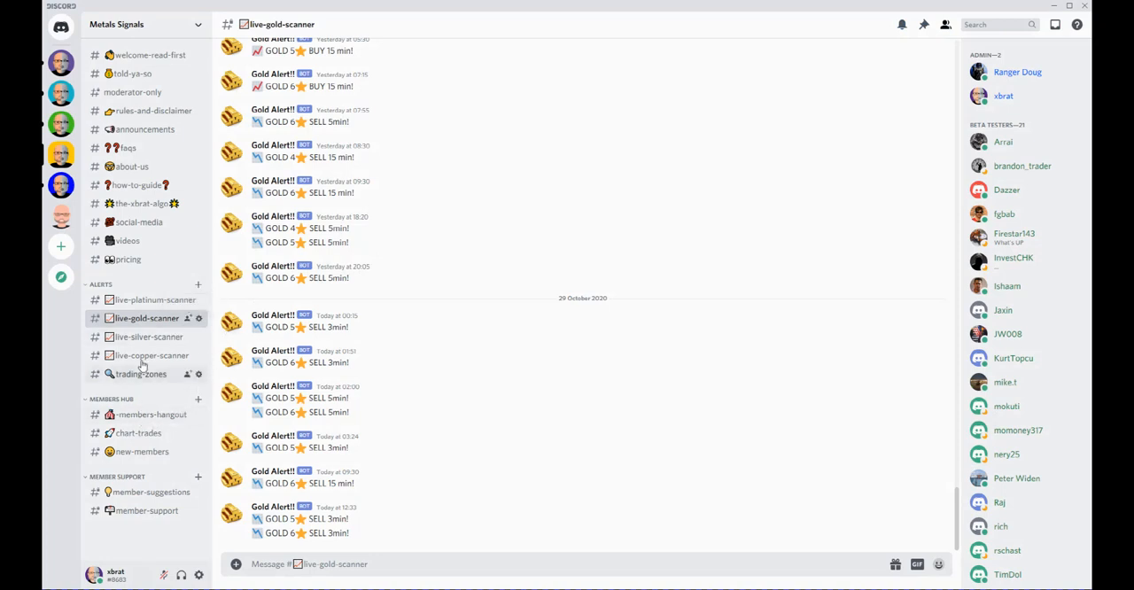
- Open #trading-zones and follow its Google Drive link to the Metals Trading Zones spreadsheet
{"action": "left_click", "coordinate": [140, 373]}
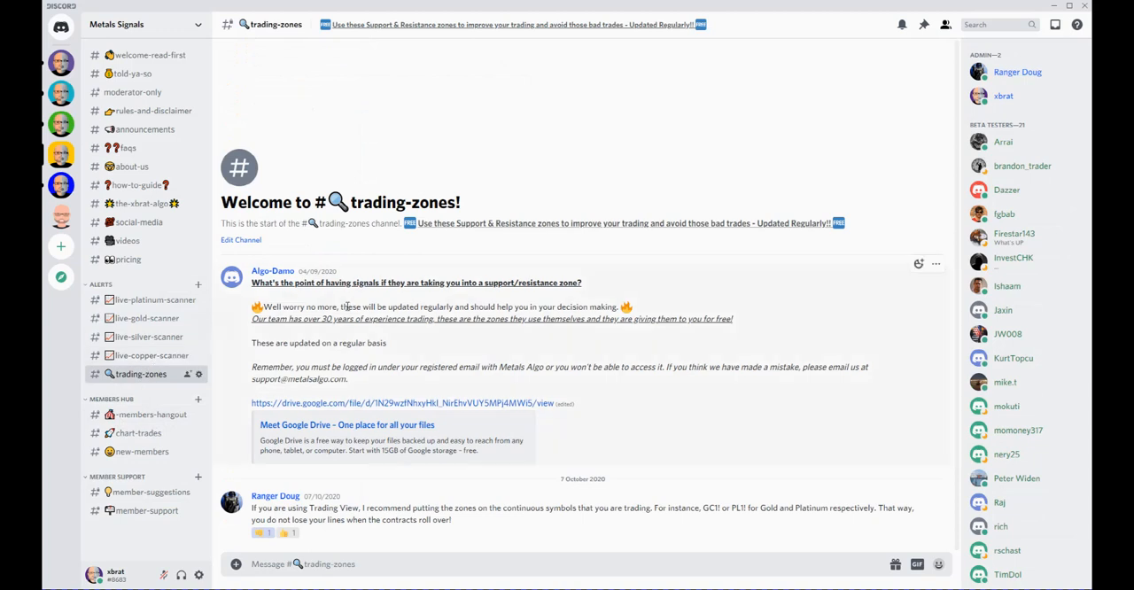
{"action": "mouse_move", "coordinate": [344, 409]}
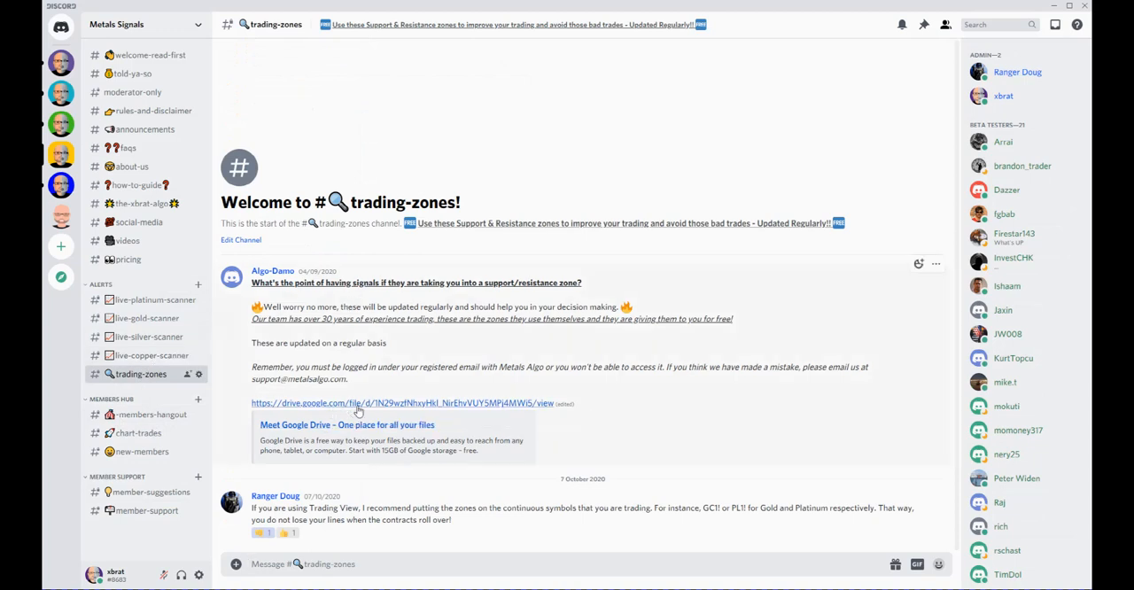
{"action": "left_click", "coordinate": [401, 403]}
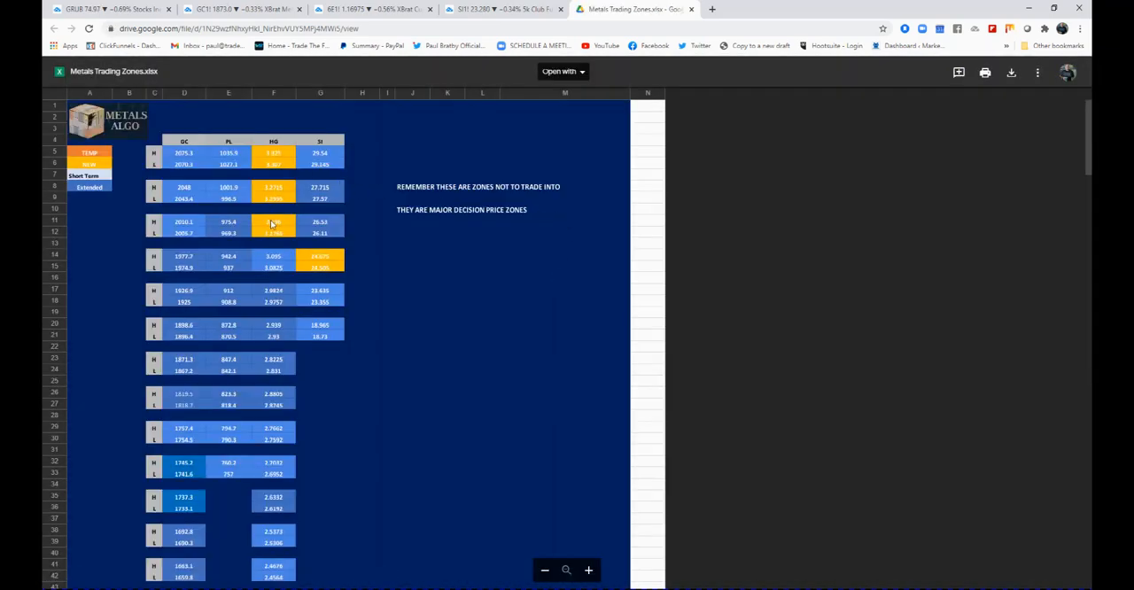
{"action": "scroll", "scroll_direction": "down", "scroll_amount": 3}
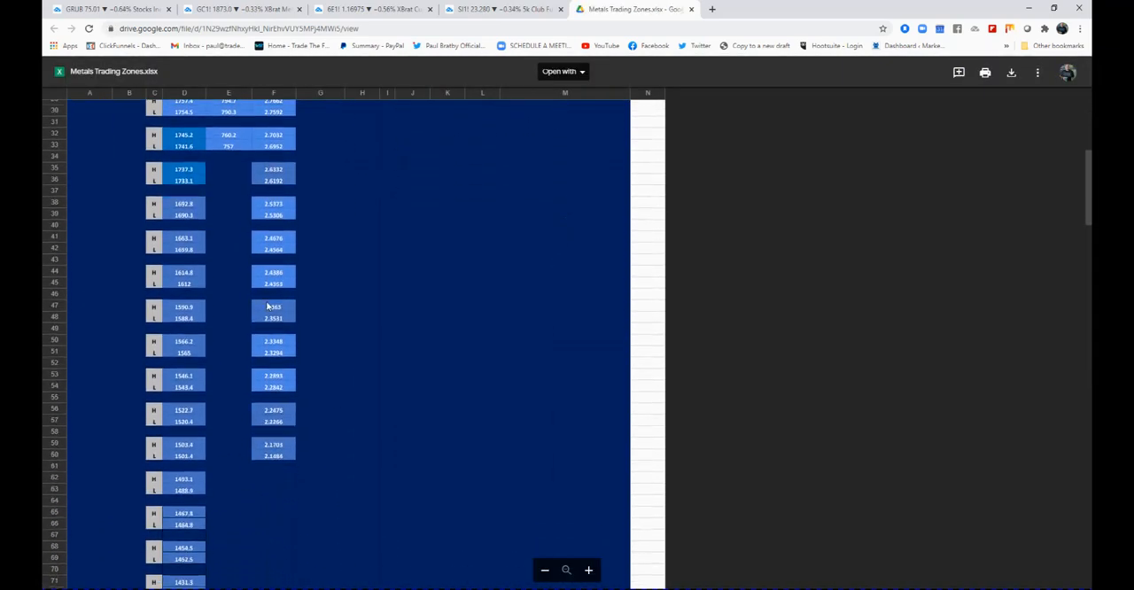
{"action": "scroll", "scroll_direction": "up", "scroll_amount": 3}
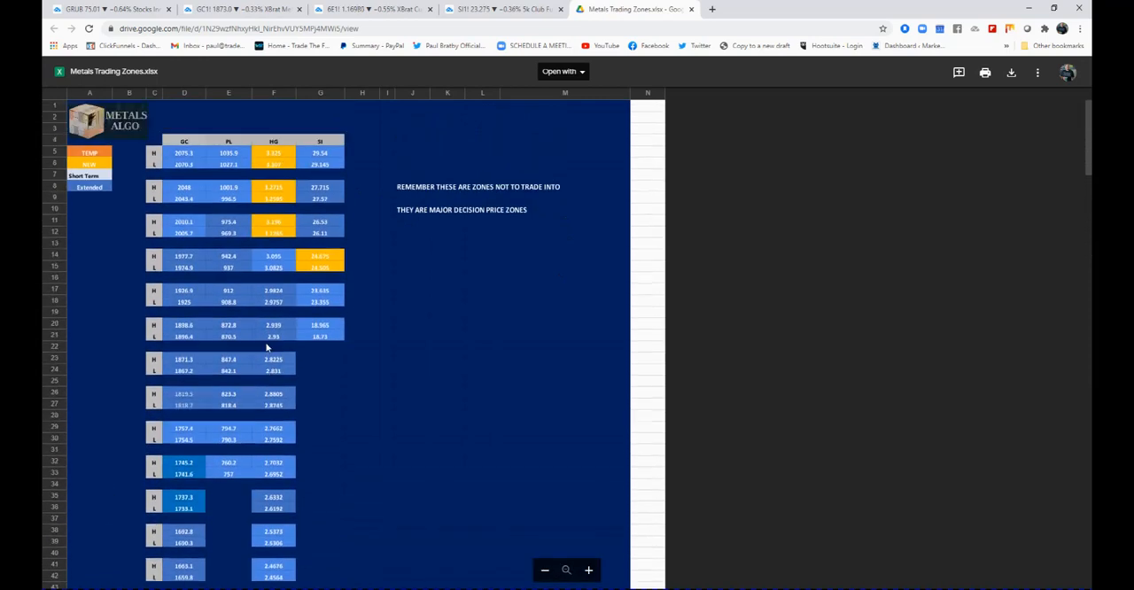
{"action": "mouse_move", "coordinate": [225, 204]}
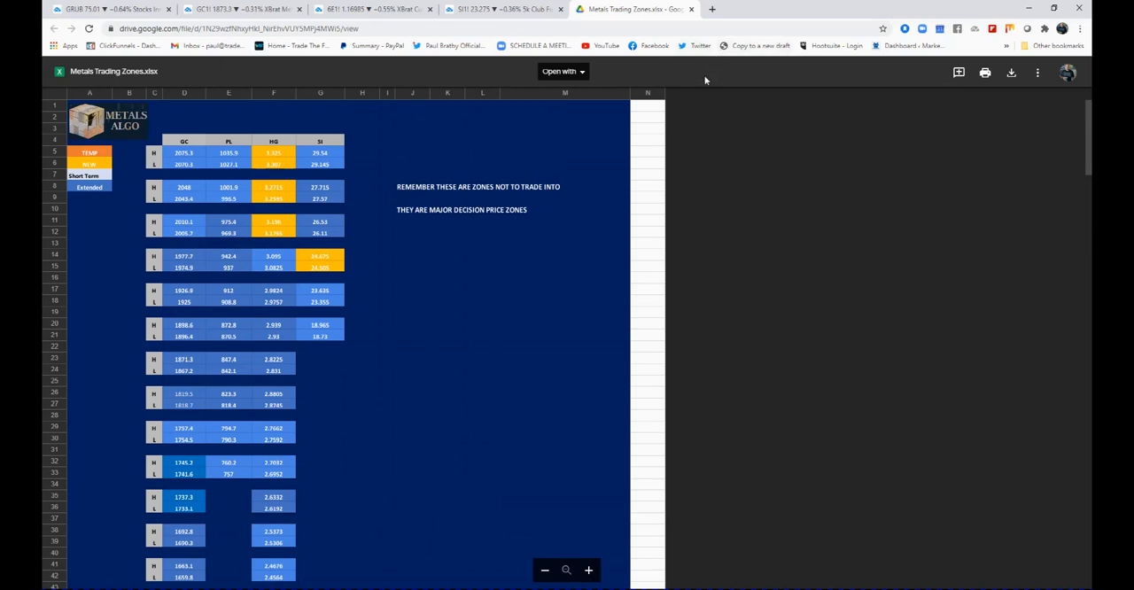
{"action": "mouse_move", "coordinate": [393, 180]}
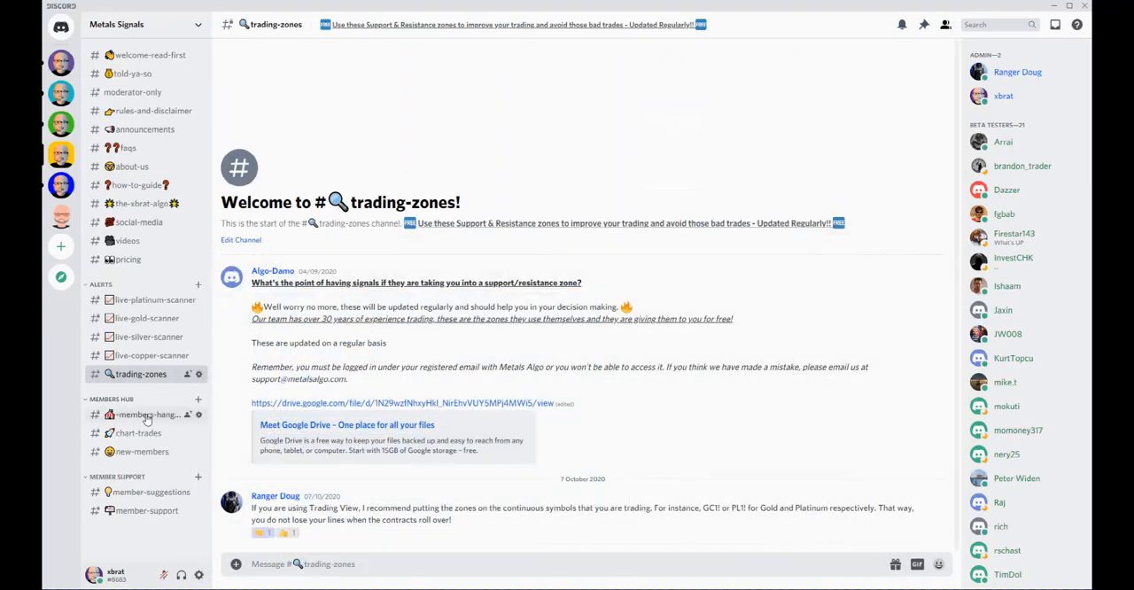
- Open #members-hangout and scroll through the algo access and Heikin Ashi discussion
{"action": "left_click", "coordinate": [146, 415]}
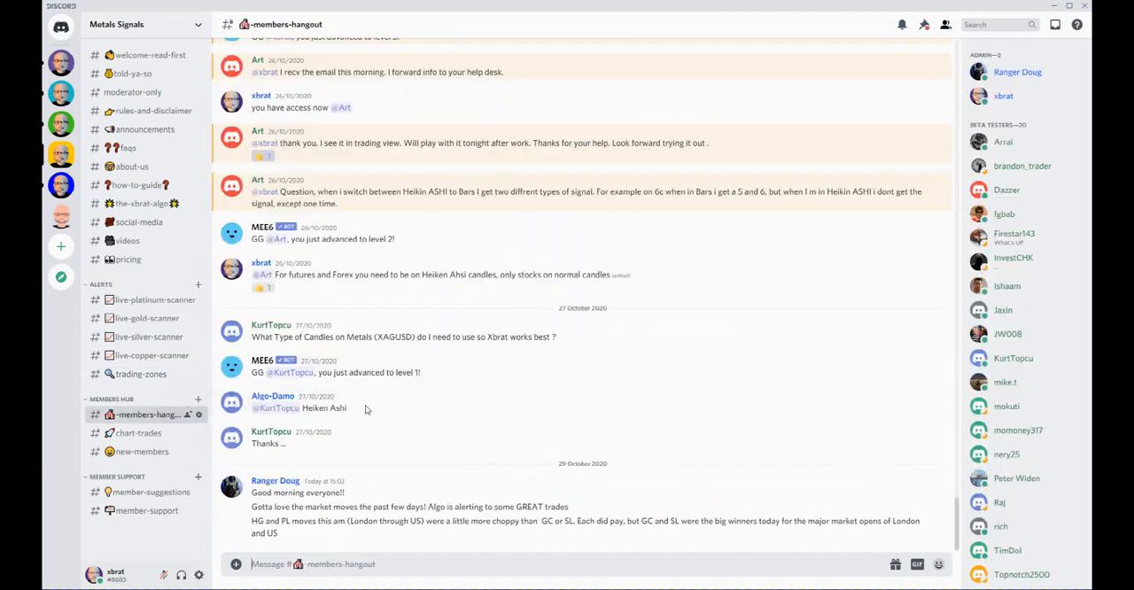
{"action": "mouse_move", "coordinate": [381, 460]}
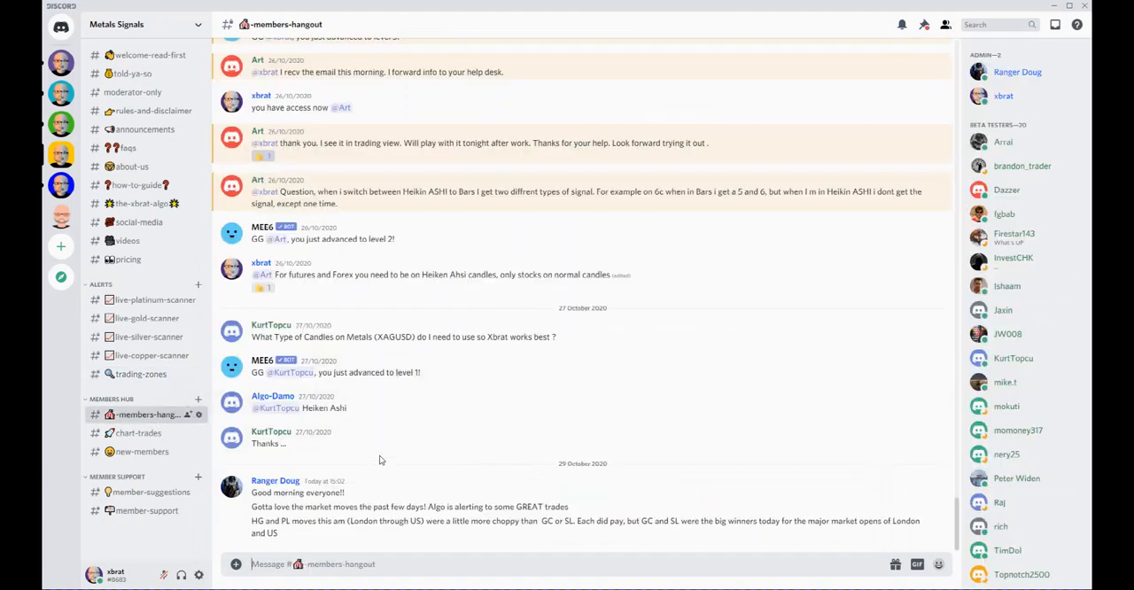
{"action": "scroll", "scroll_direction": "up", "scroll_amount": 3}
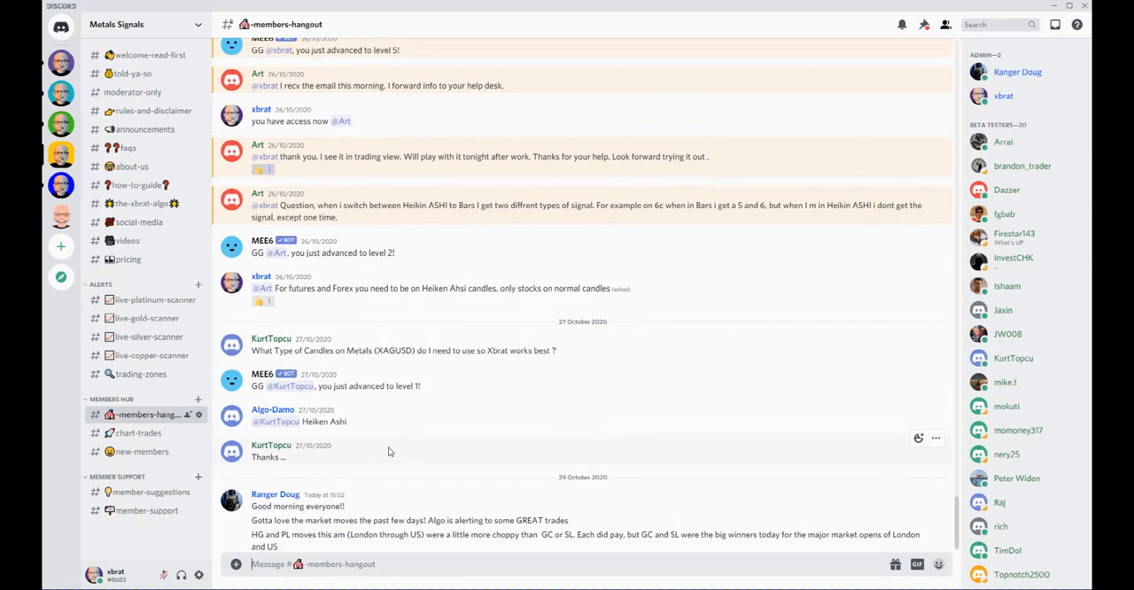
{"action": "scroll", "scroll_direction": "up", "scroll_amount": 3}
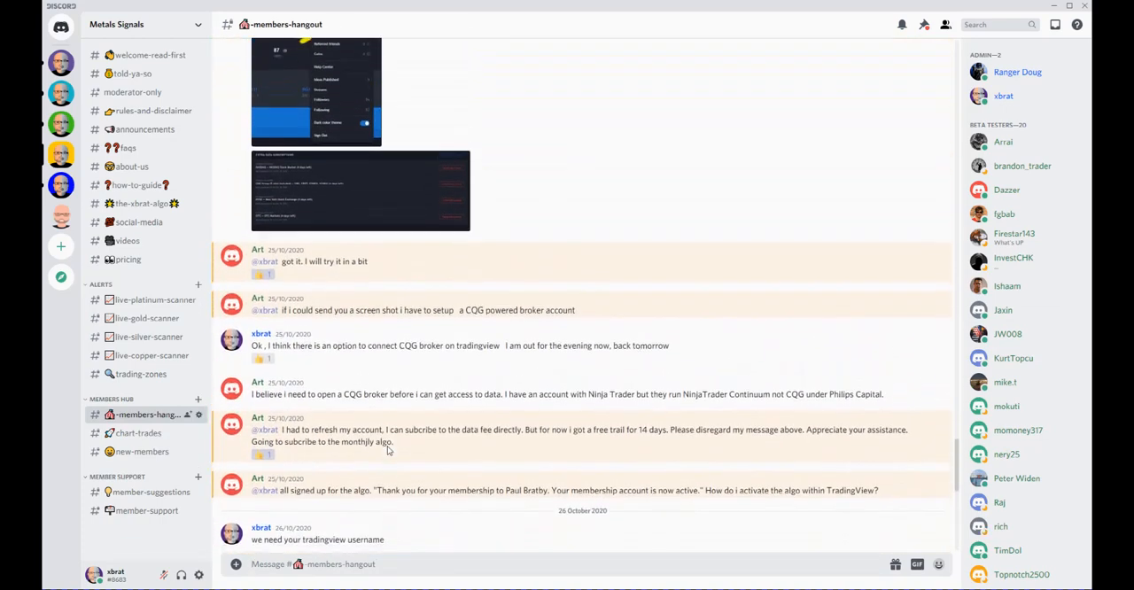
{"action": "scroll", "scroll_direction": "down", "scroll_amount": 3}
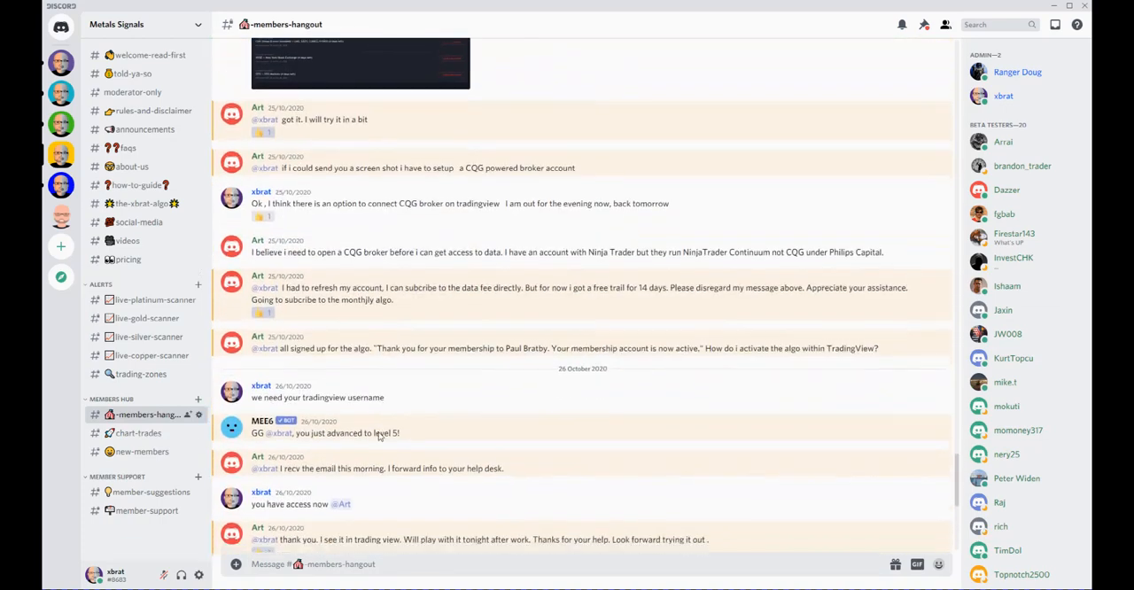
{"action": "scroll", "scroll_direction": "down", "scroll_amount": 3}
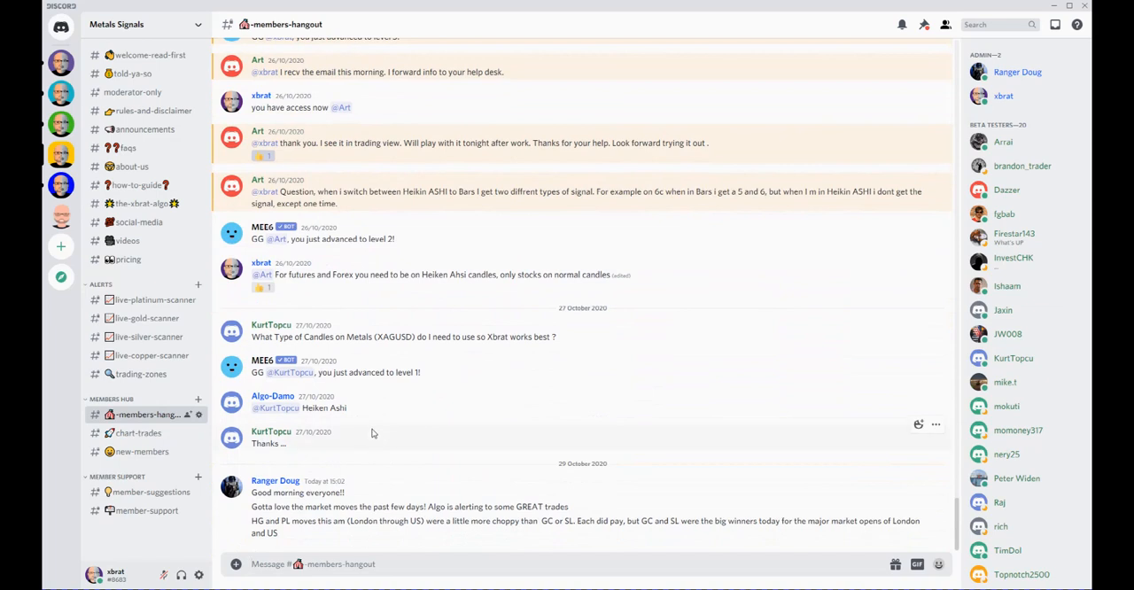
- Open #chart-trades showing xbrat's trade charts with trailing stop notes
{"action": "left_click", "coordinate": [138, 432]}
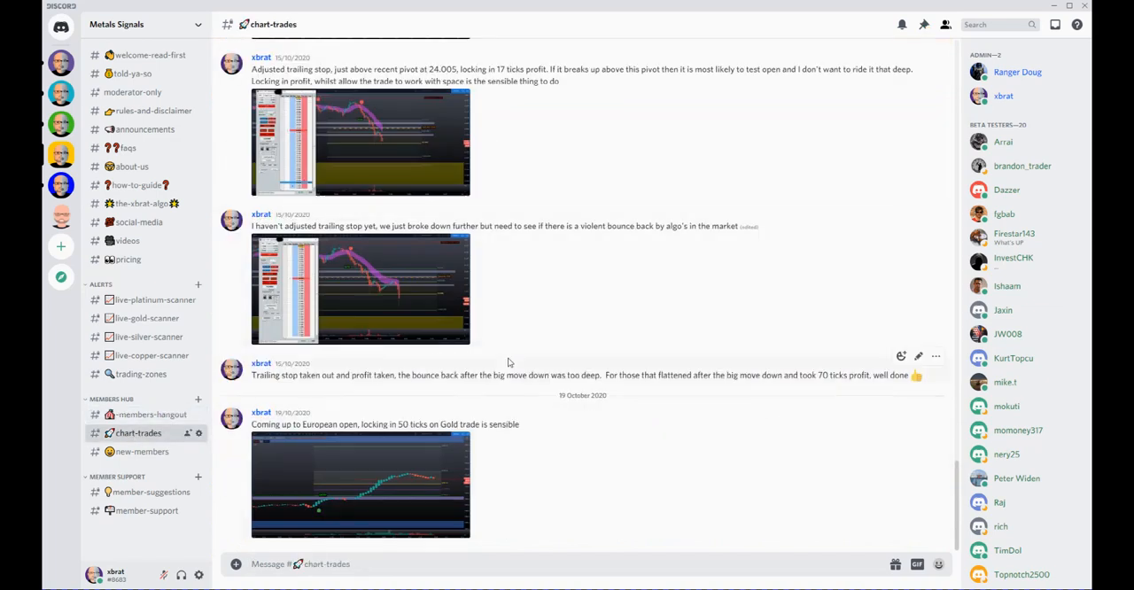
{"action": "mouse_move", "coordinate": [406, 465]}
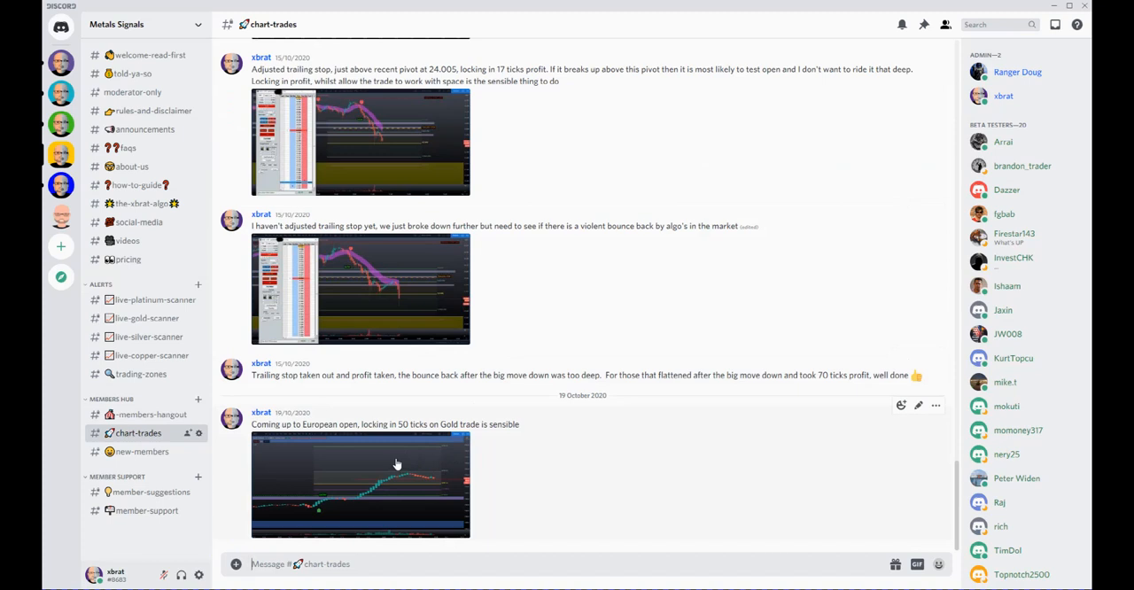
{"action": "mouse_move", "coordinate": [396, 435]}
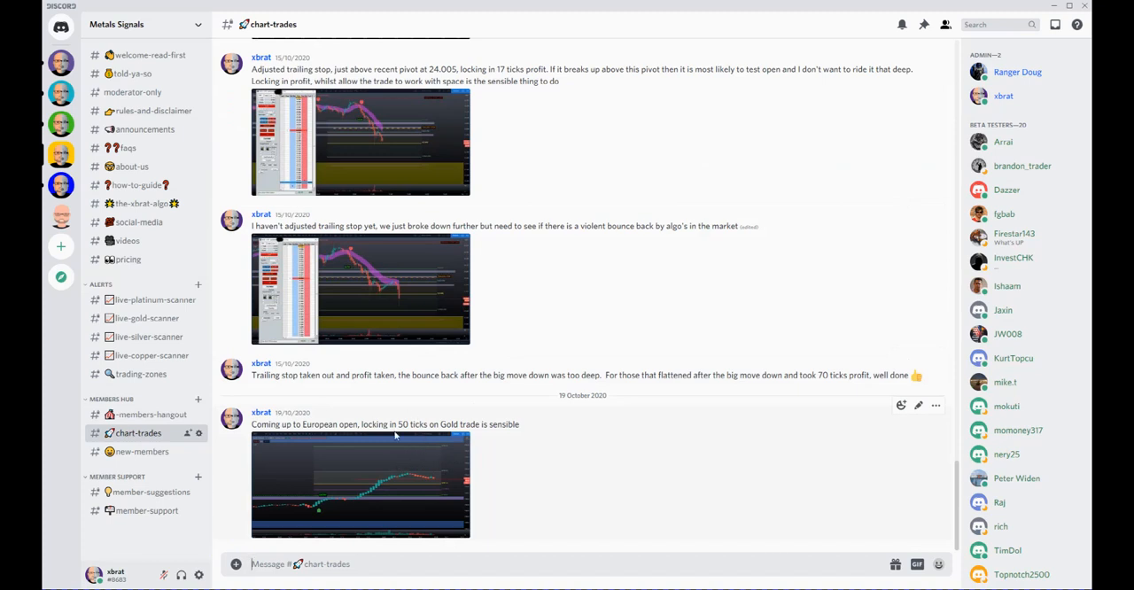
{"action": "mouse_move", "coordinate": [344, 399]}
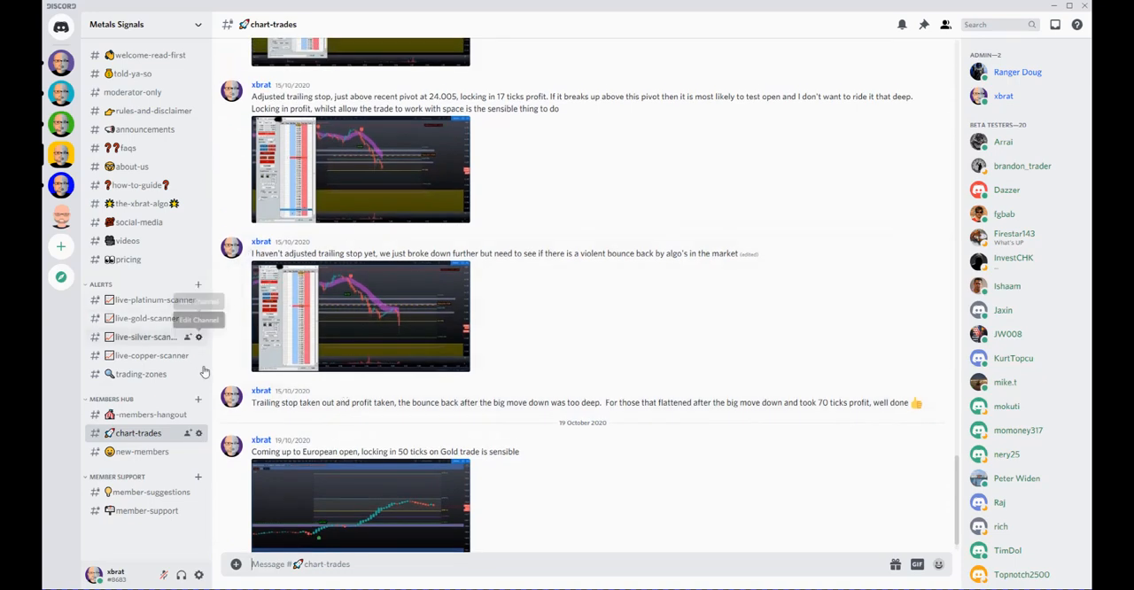
{"action": "mouse_move", "coordinate": [408, 305]}
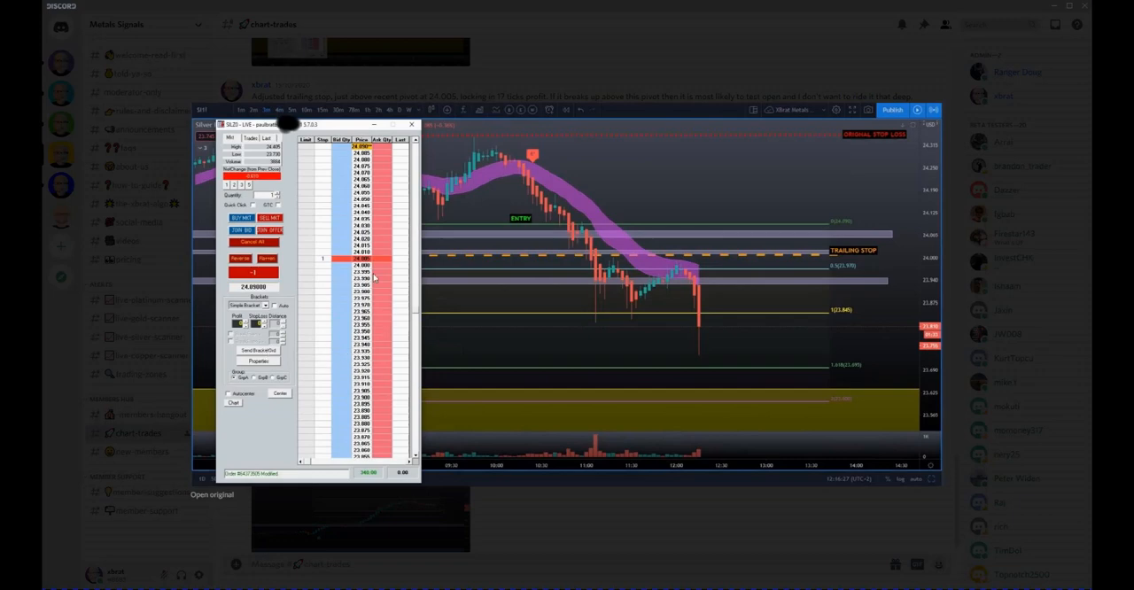
{"action": "mouse_move", "coordinate": [383, 345]}
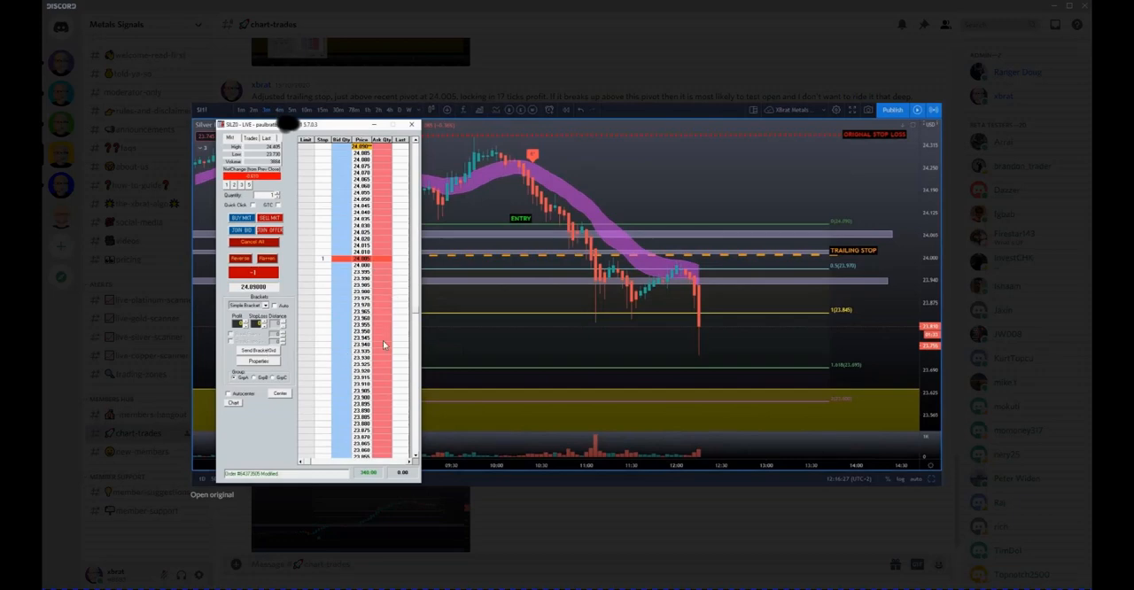
{"action": "mouse_move", "coordinate": [776, 255]}
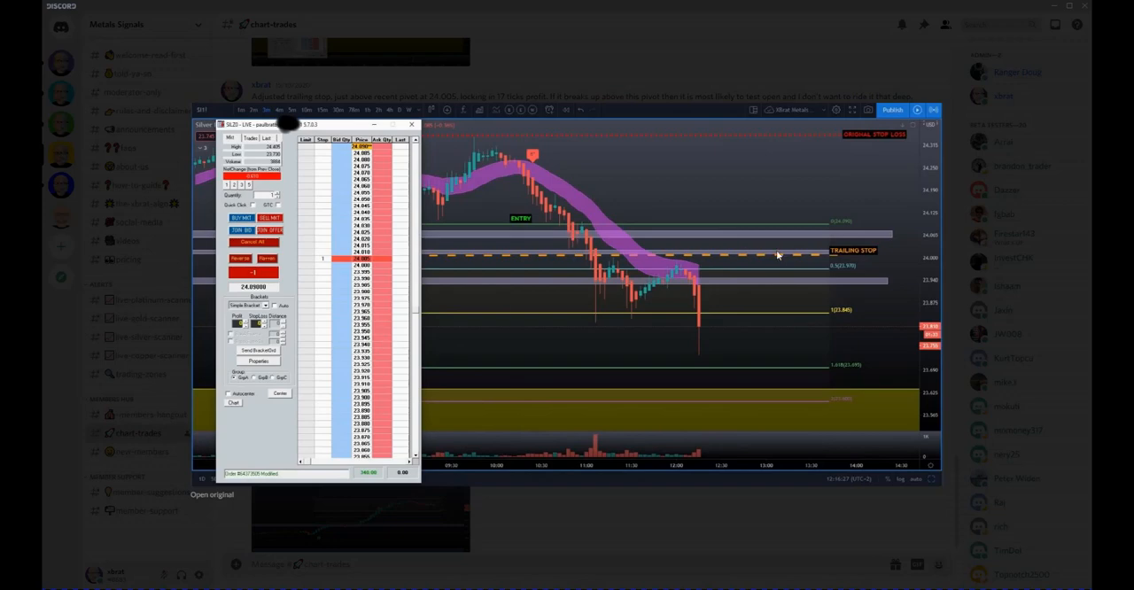
{"action": "mouse_move", "coordinate": [491, 428]}
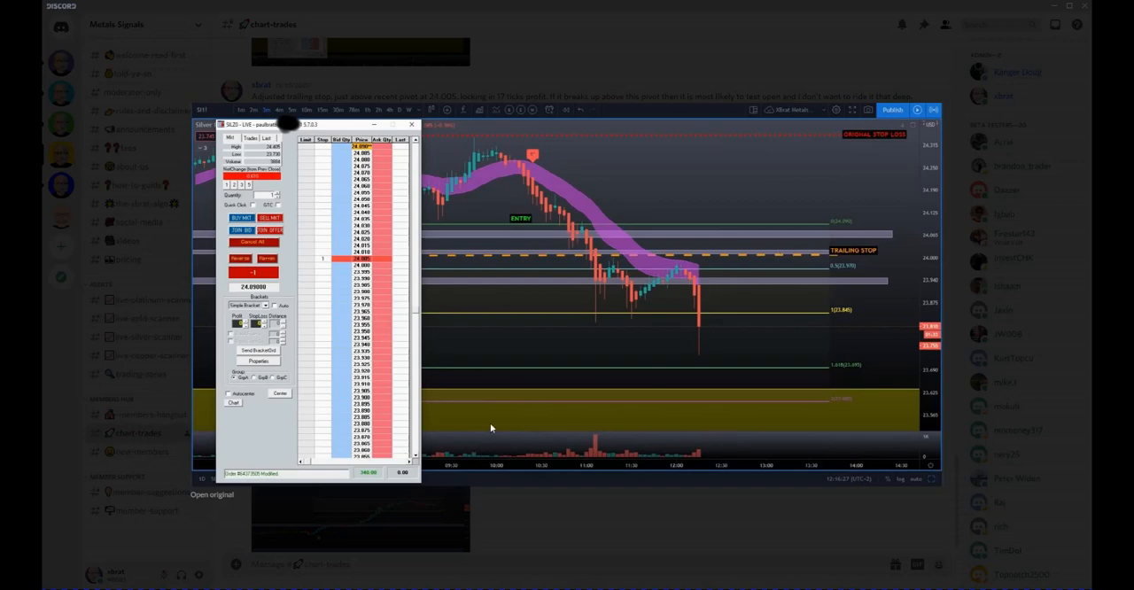
{"action": "mouse_move", "coordinate": [370, 478]}
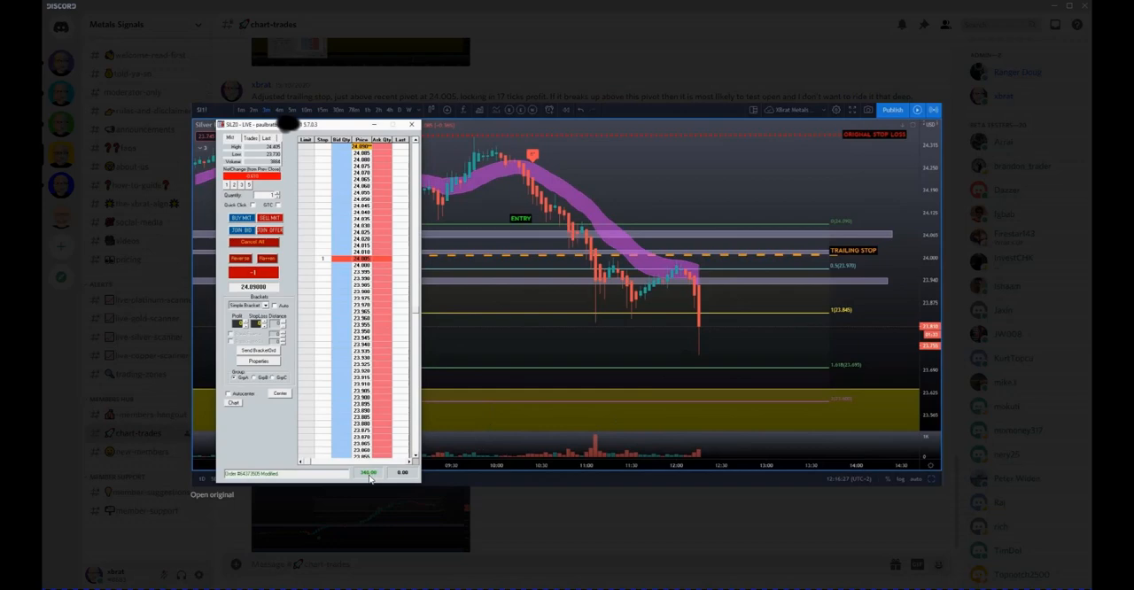
{"action": "mouse_move", "coordinate": [518, 189]}
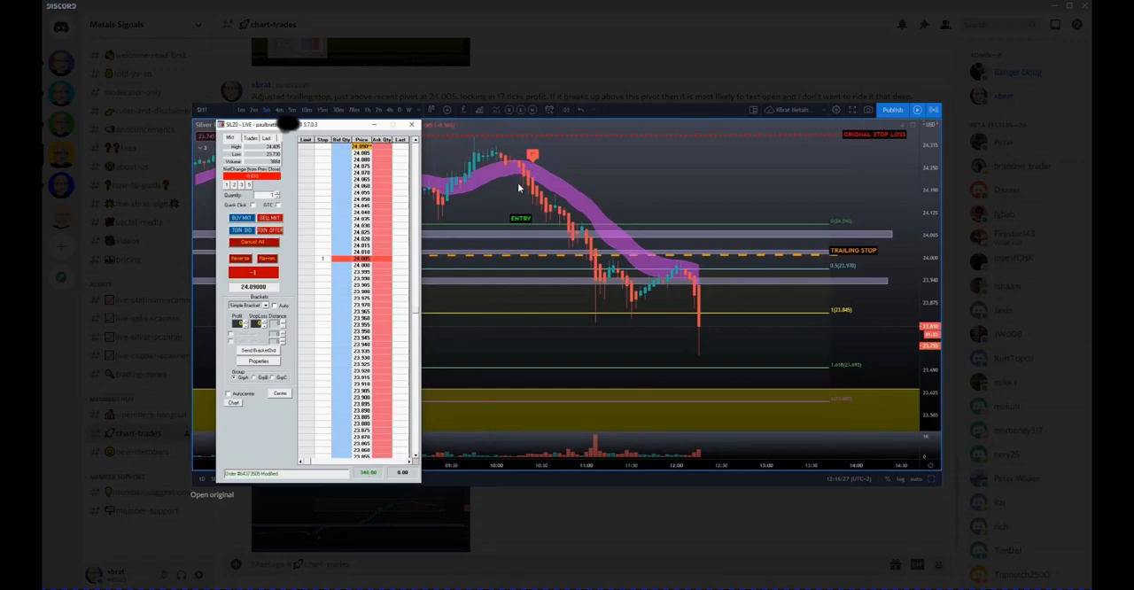
{"action": "mouse_move", "coordinate": [700, 284]}
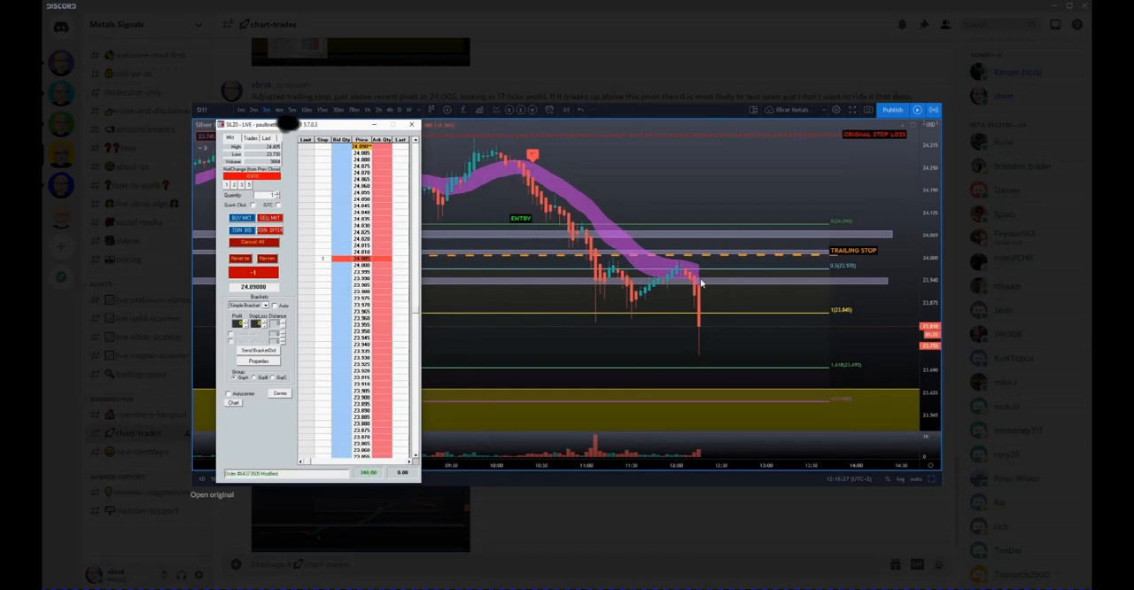
{"action": "mouse_move", "coordinate": [704, 334]}
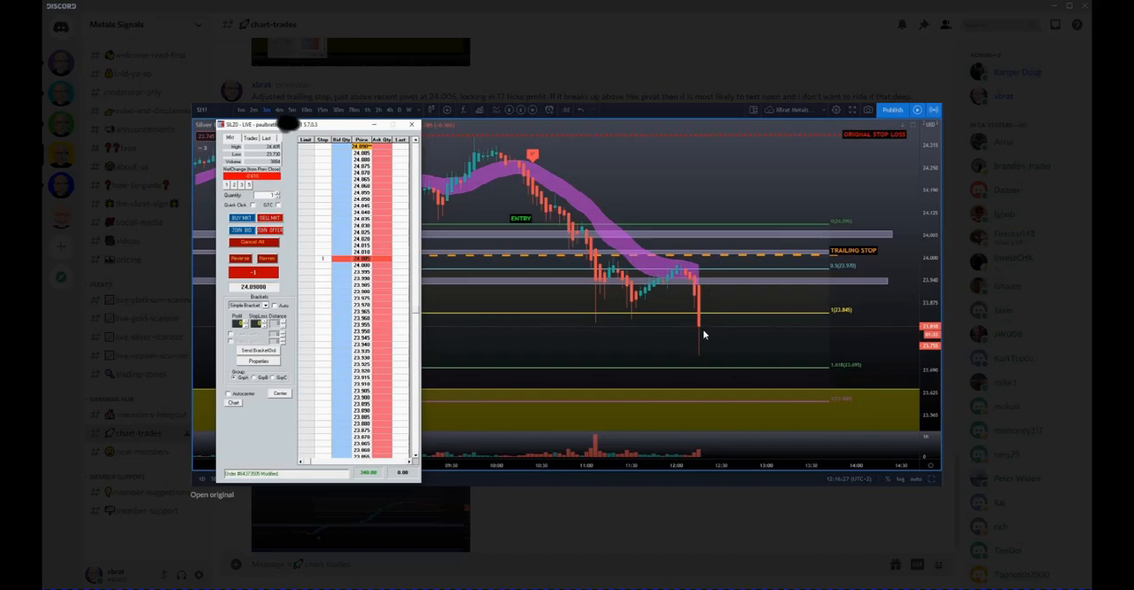
{"action": "mouse_move", "coordinate": [918, 92]}
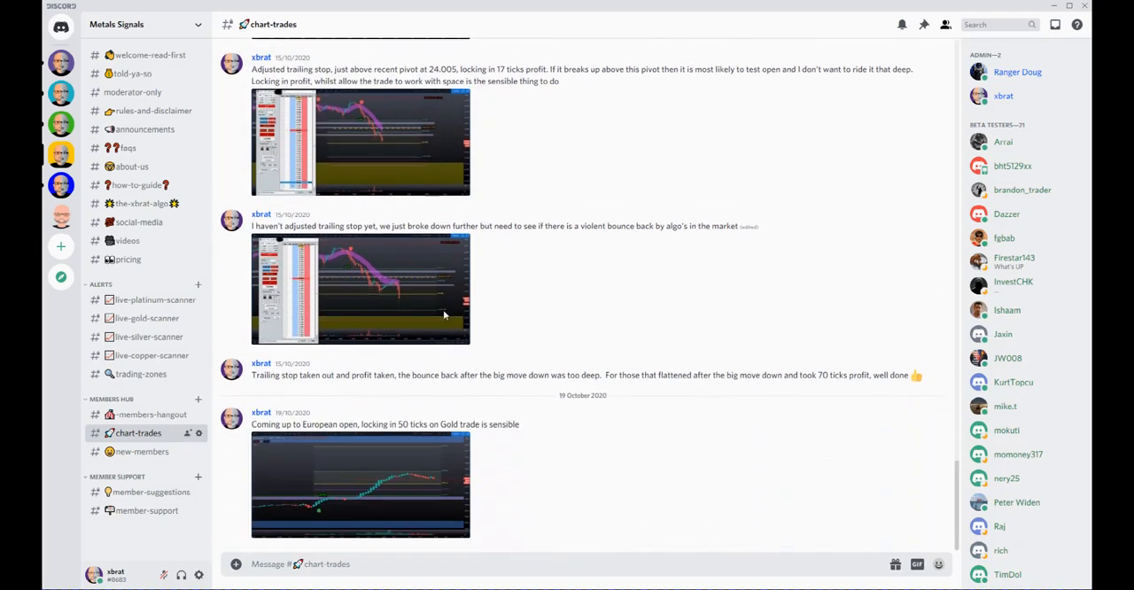
{"action": "mouse_move", "coordinate": [433, 308]}
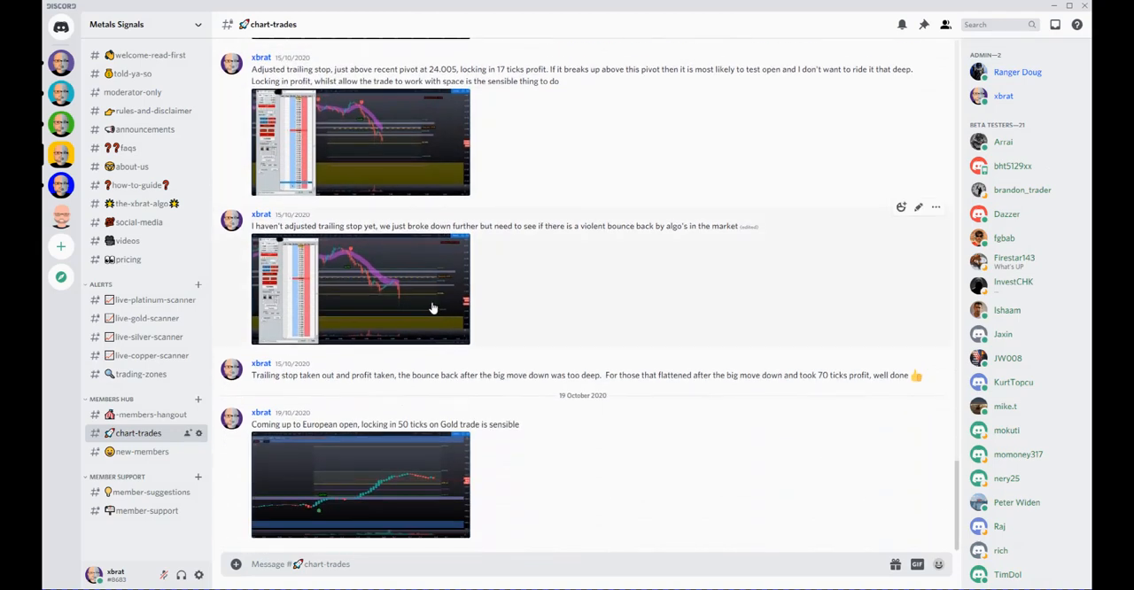
{"action": "mouse_move", "coordinate": [429, 300]}
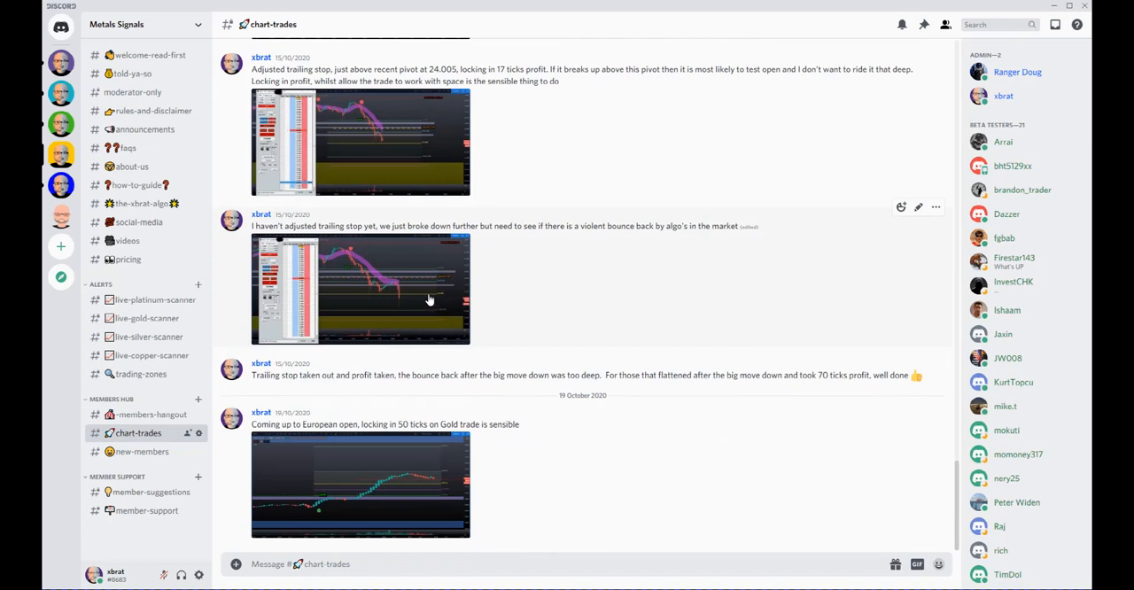
{"action": "mouse_move", "coordinate": [419, 285]}
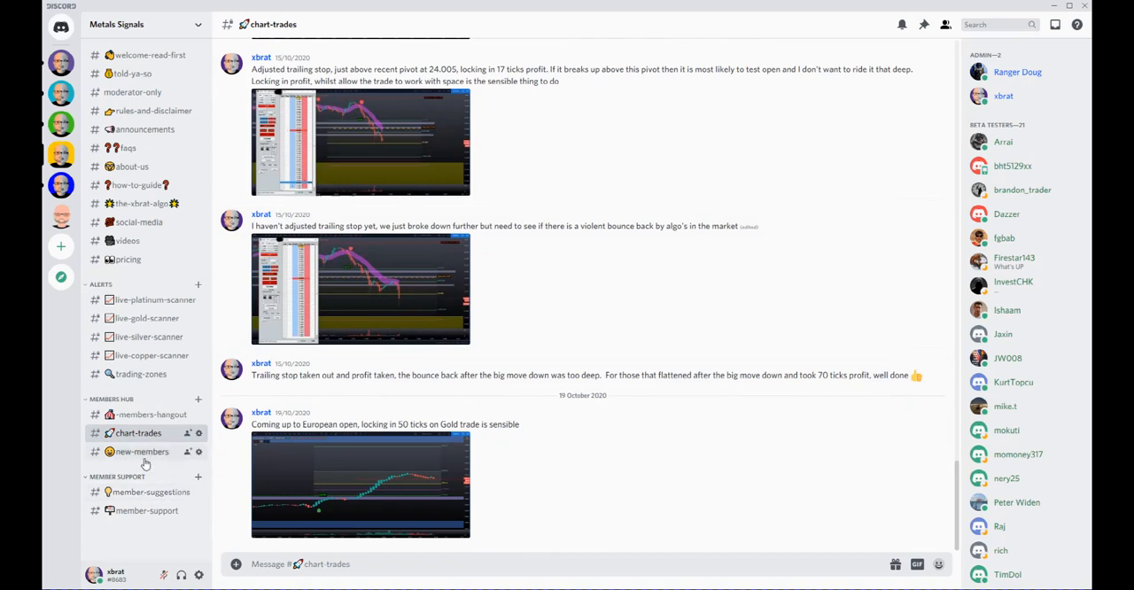
- Open #member-support, where xbrat grants members access to the algo script
{"action": "left_click", "coordinate": [149, 491]}
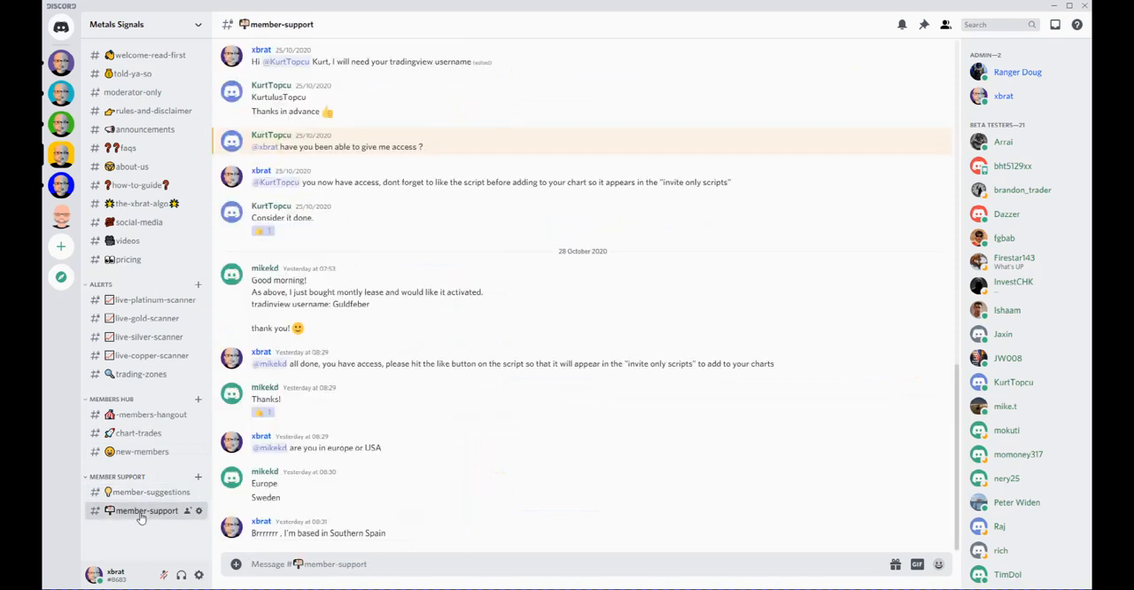
{"action": "mouse_move", "coordinate": [142, 451]}
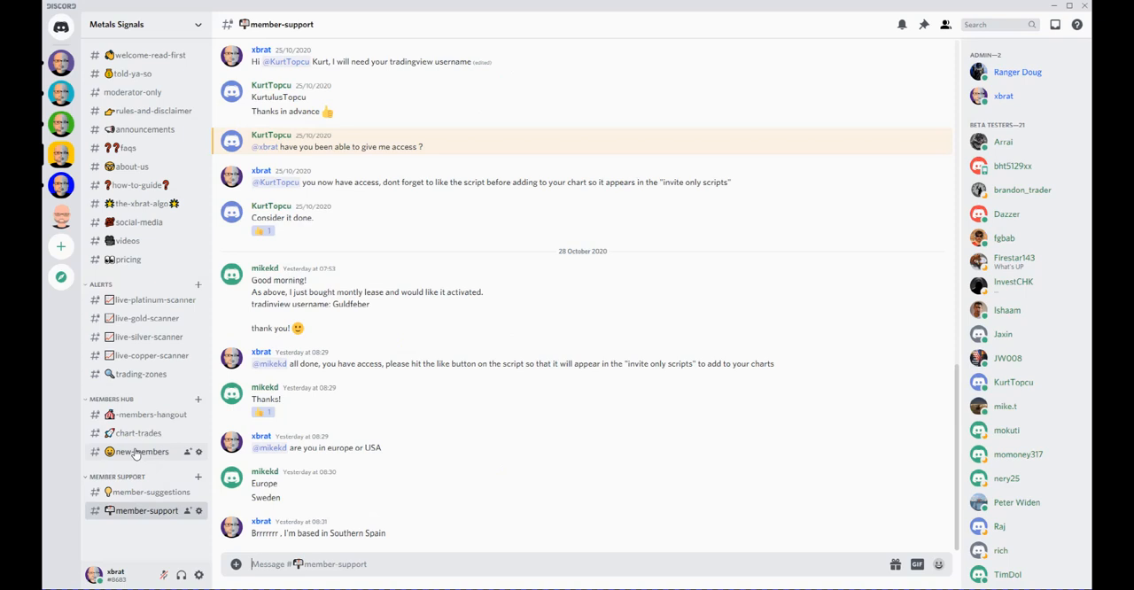